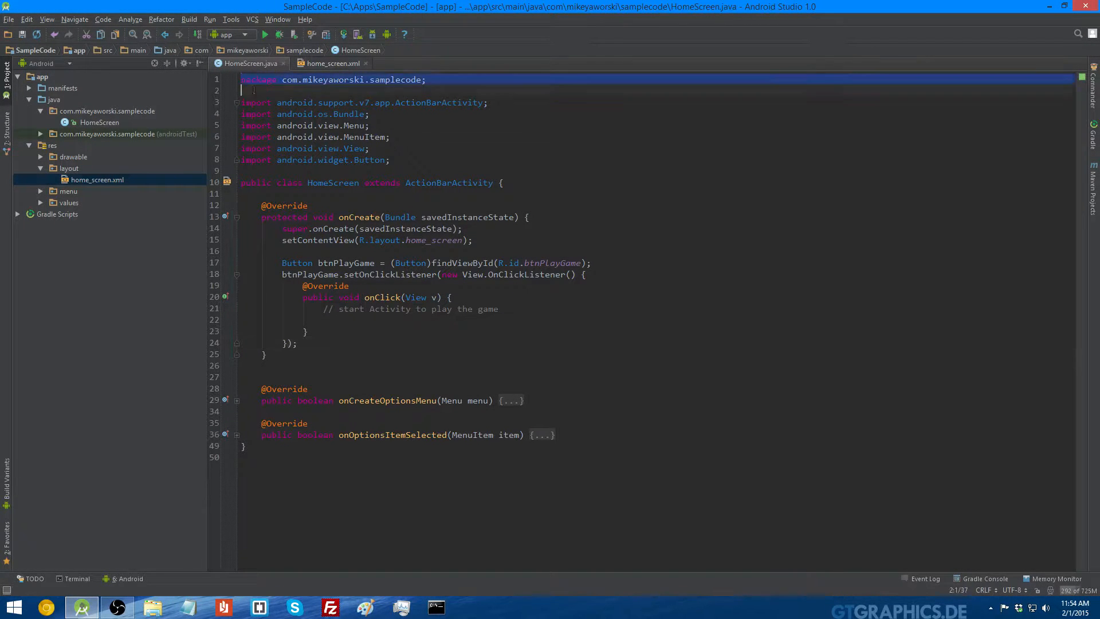
Step: Review HomeScreen's code and layout, then bring up File > New's list of item types
double_click(332, 182)
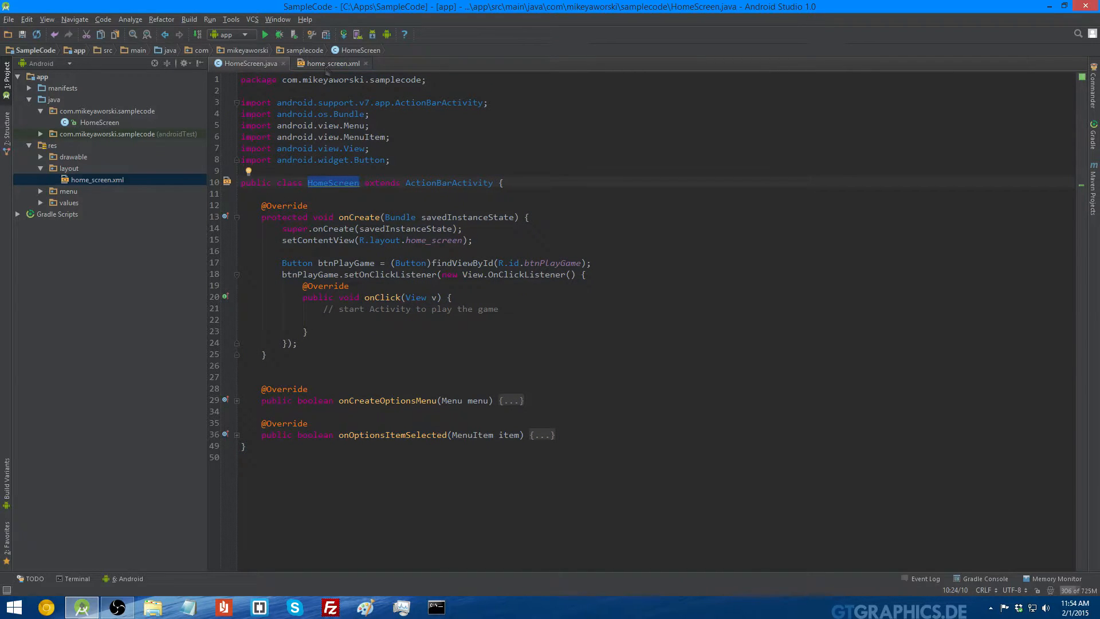
left_click(330, 63)
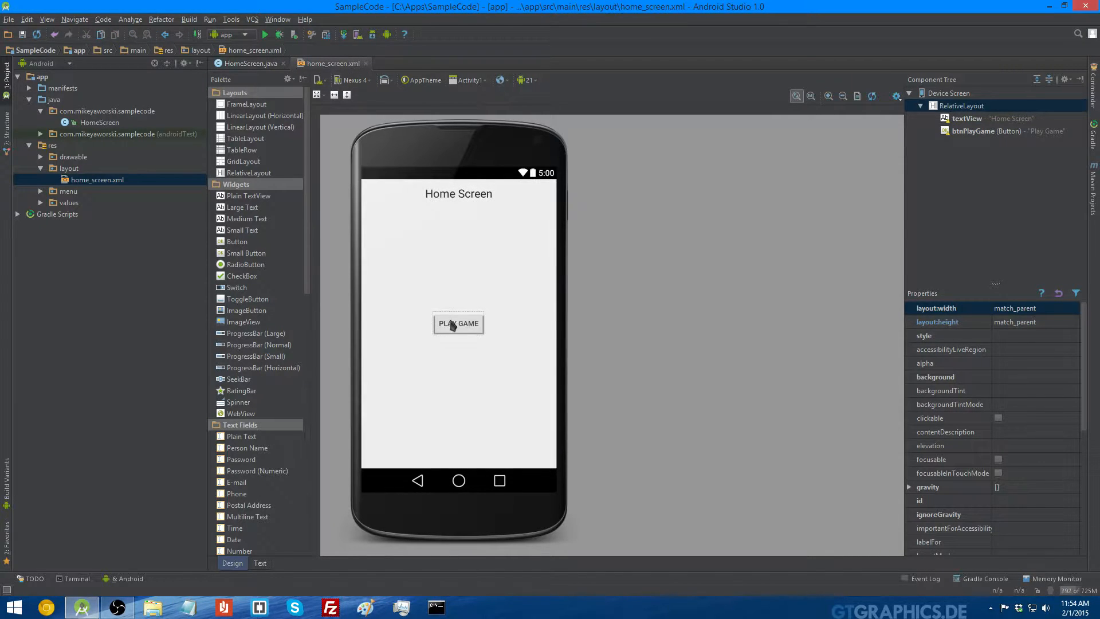
mouse_move(461, 325)
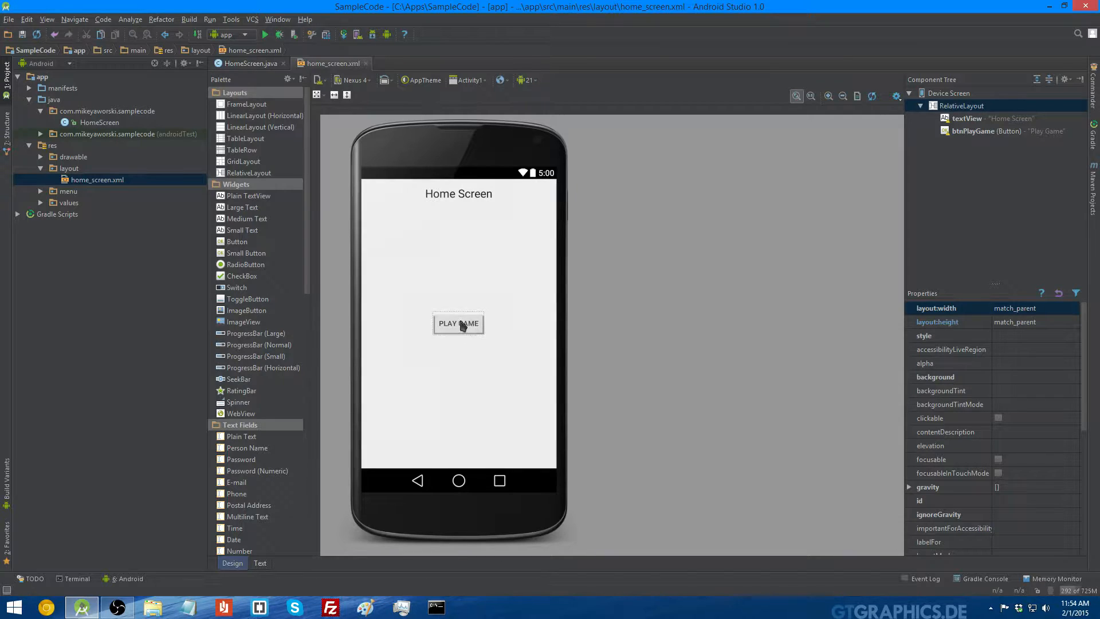
mouse_move(529, 317)
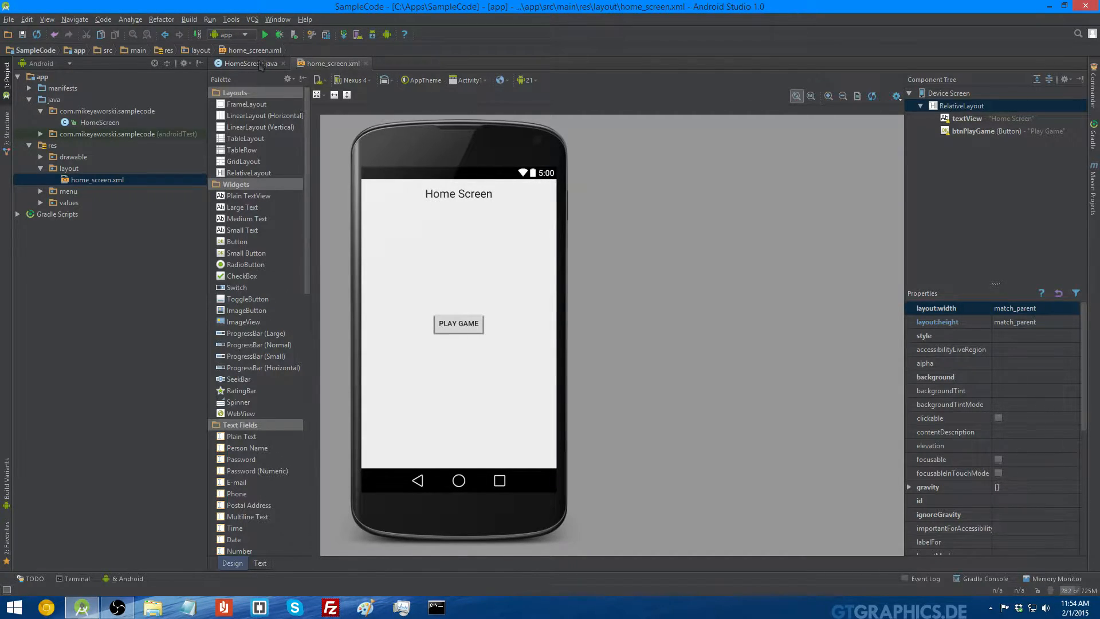
left_click(245, 63)
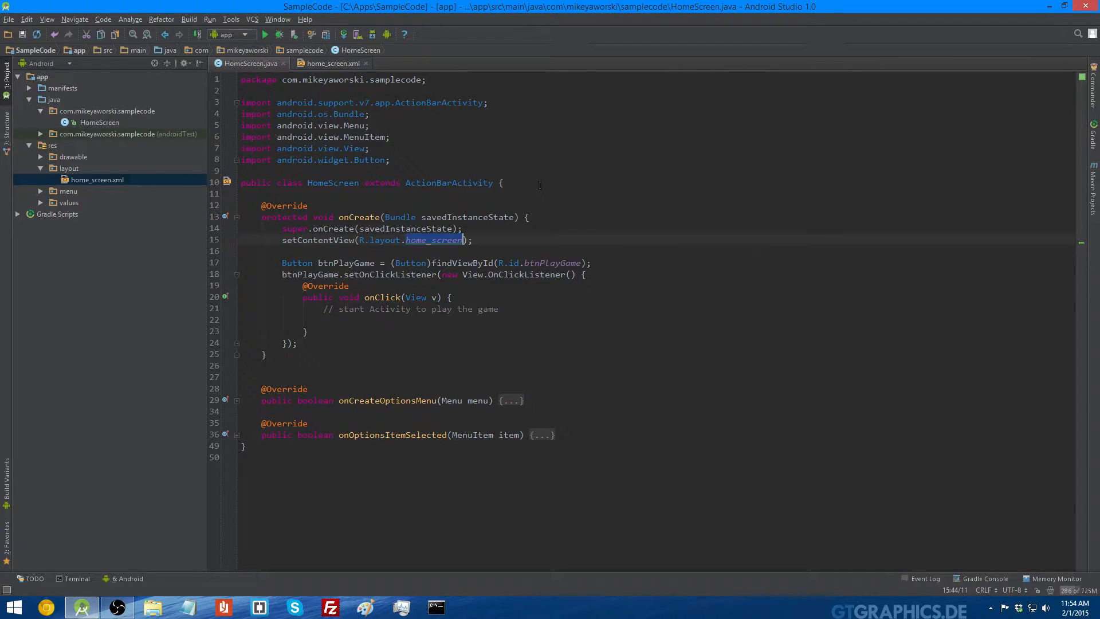
left_click(9, 19)
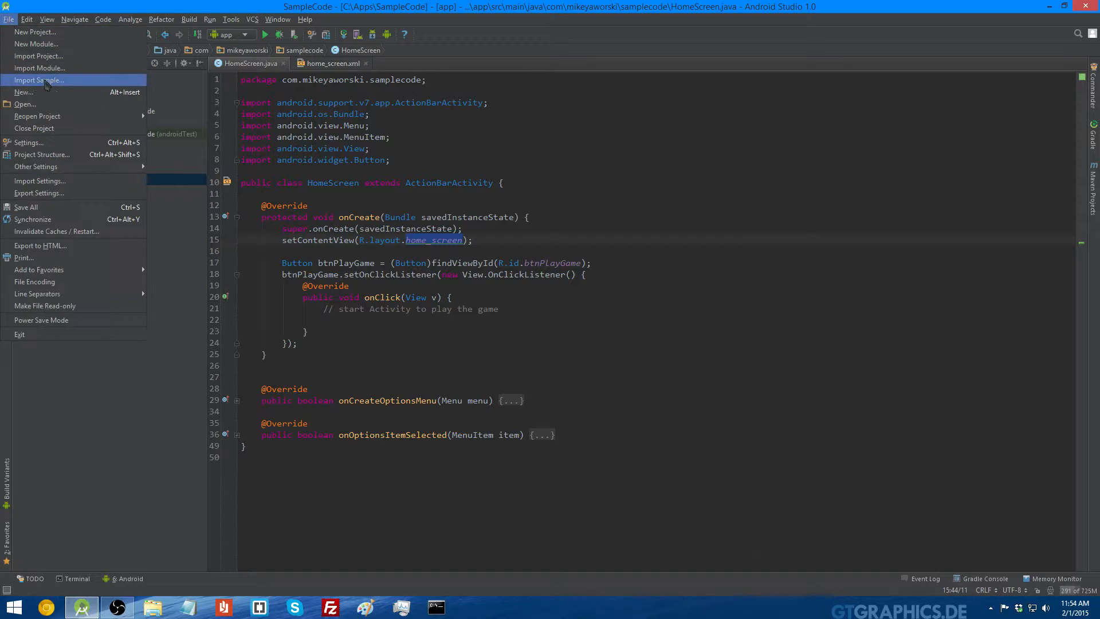
mouse_move(23, 92)
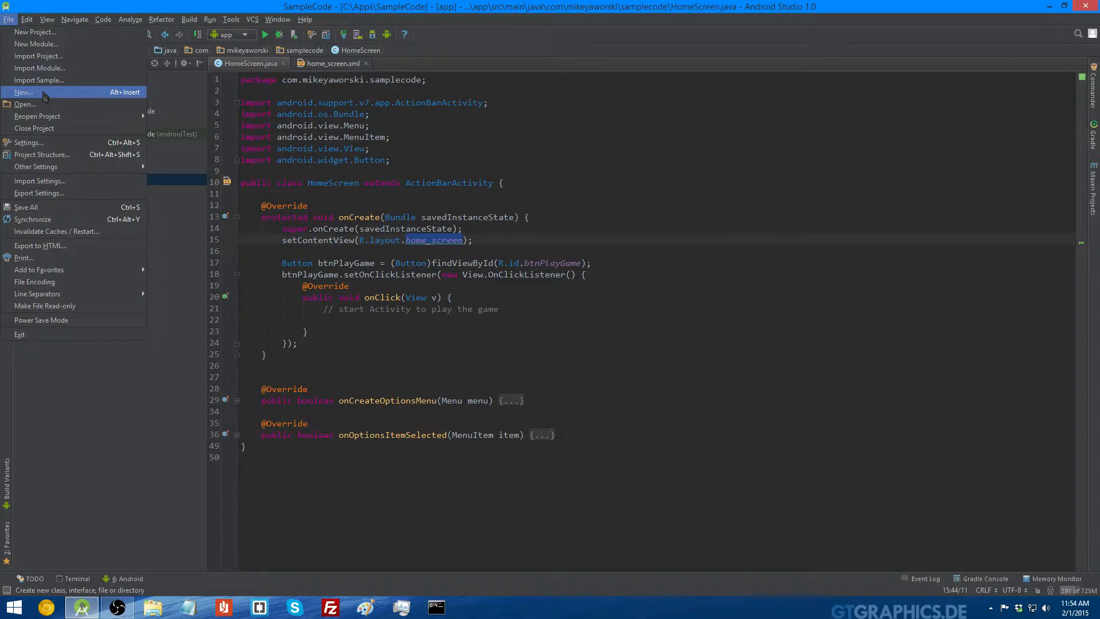
left_click(23, 92)
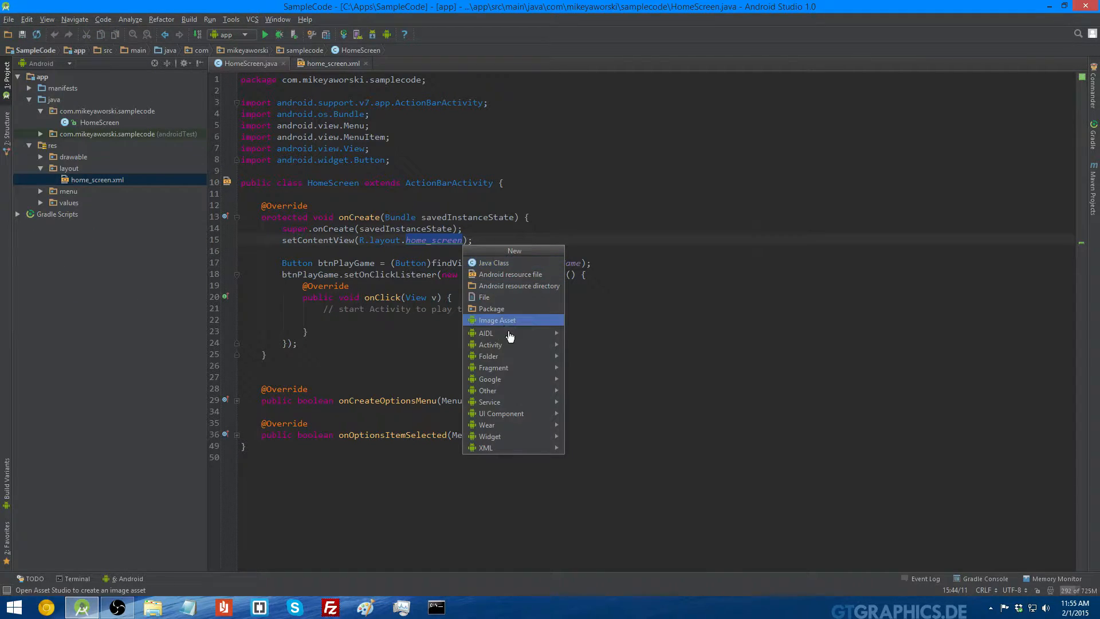
mouse_move(491, 344)
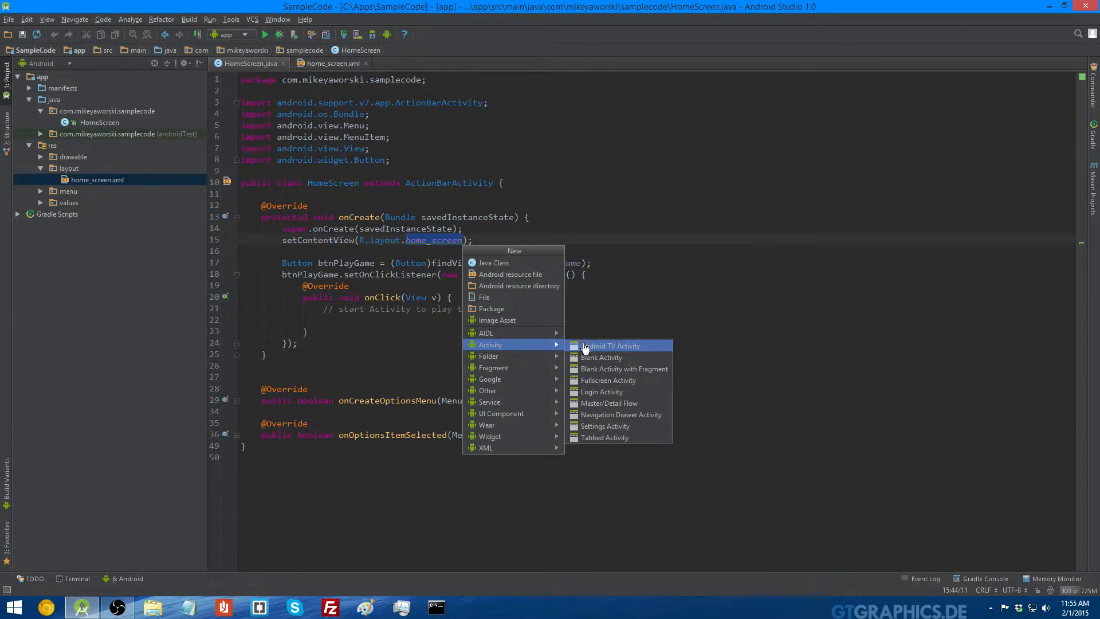
mouse_move(601, 391)
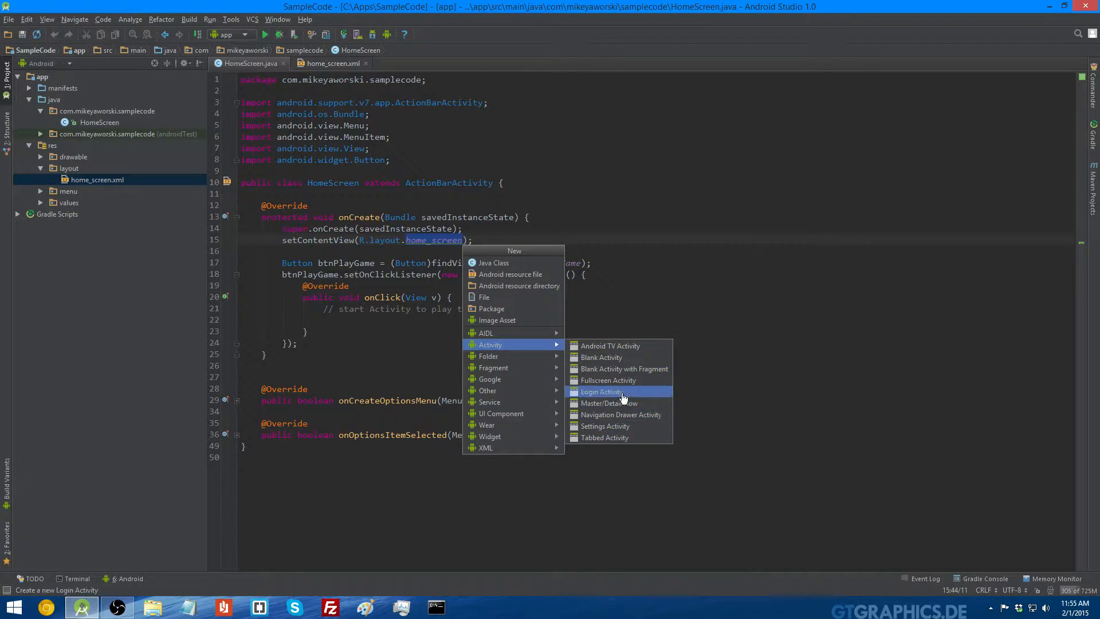
mouse_move(601, 357)
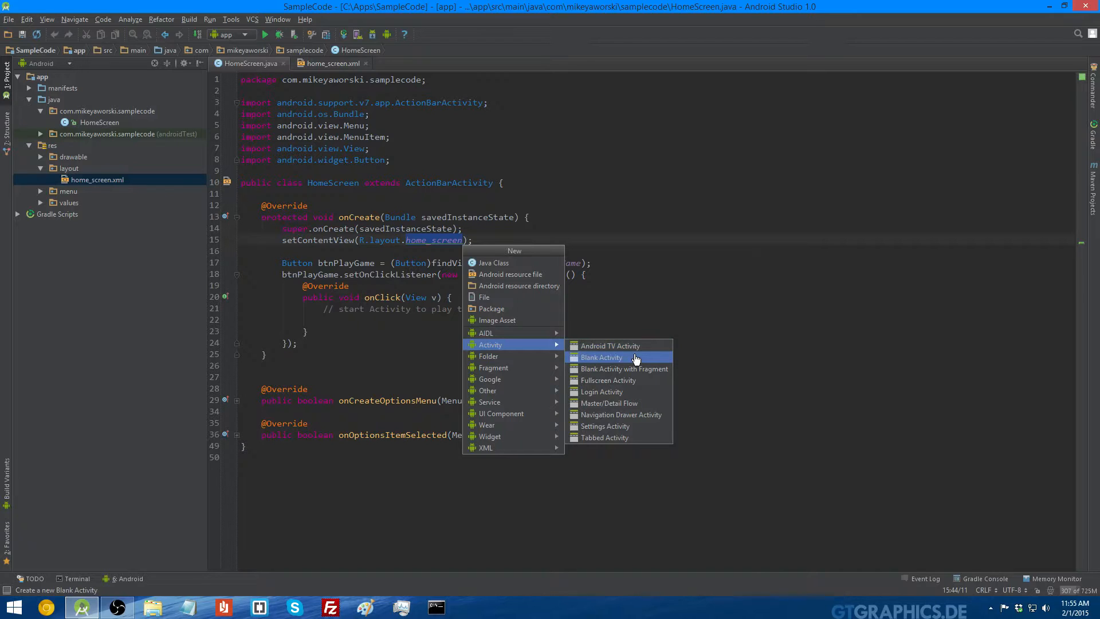
Step: Fill a Blank Activity with name Game, layout name game and menu resource game
left_click(600, 357)
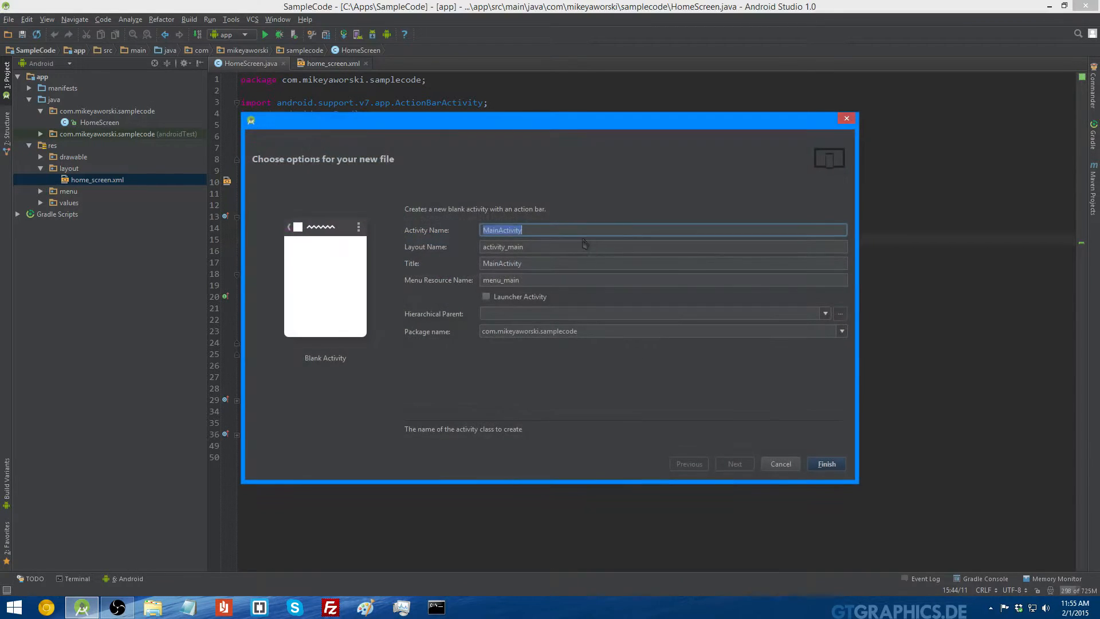
type("Gam")
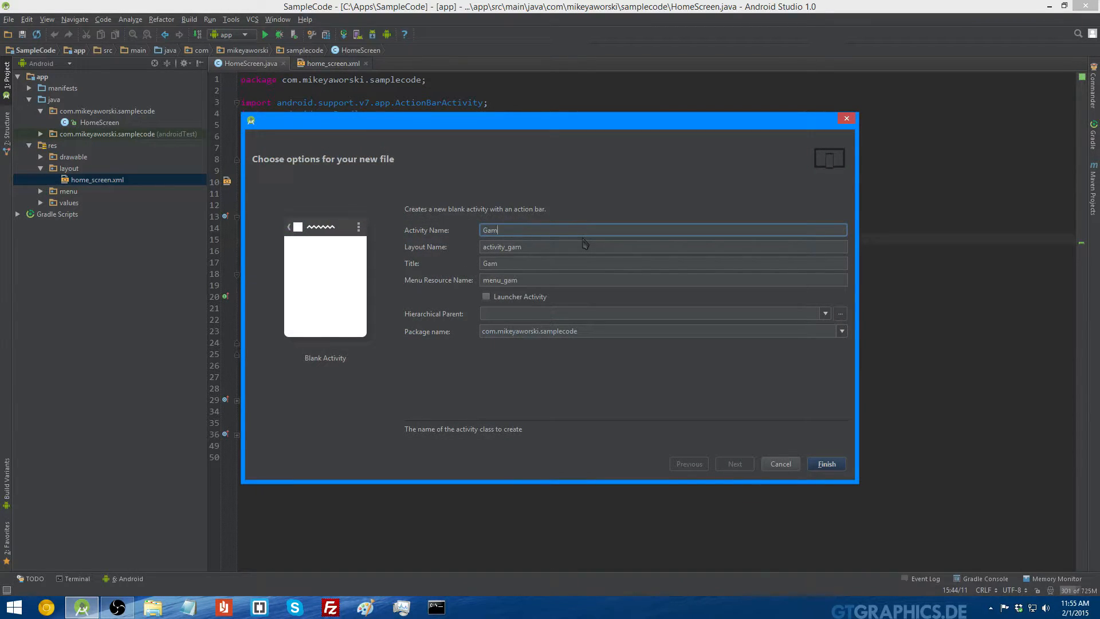
type("e")
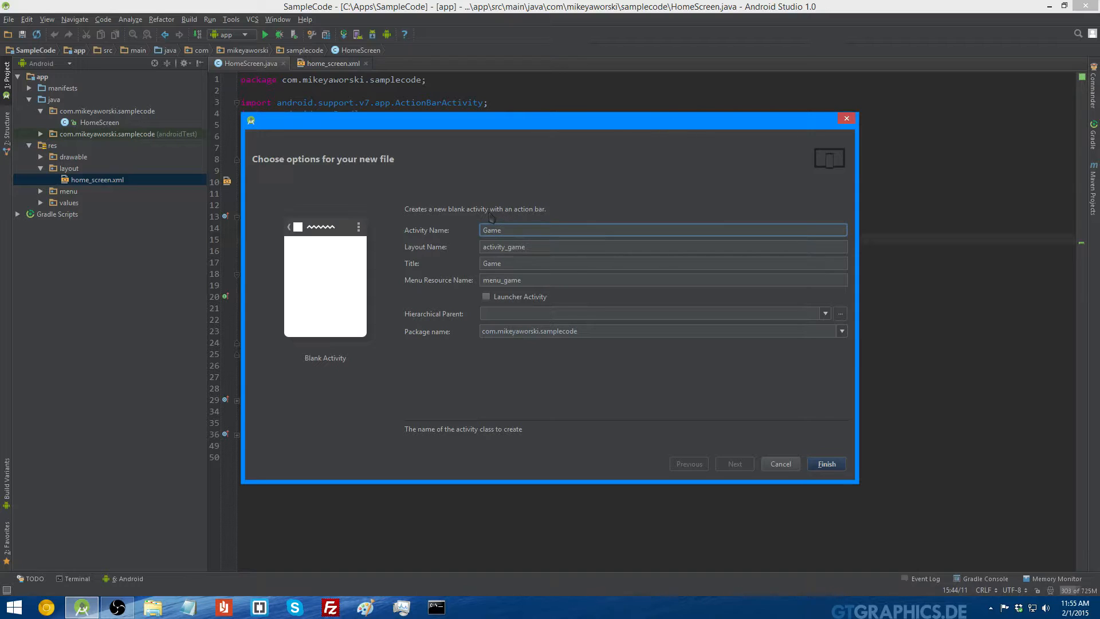
left_click(503, 246)
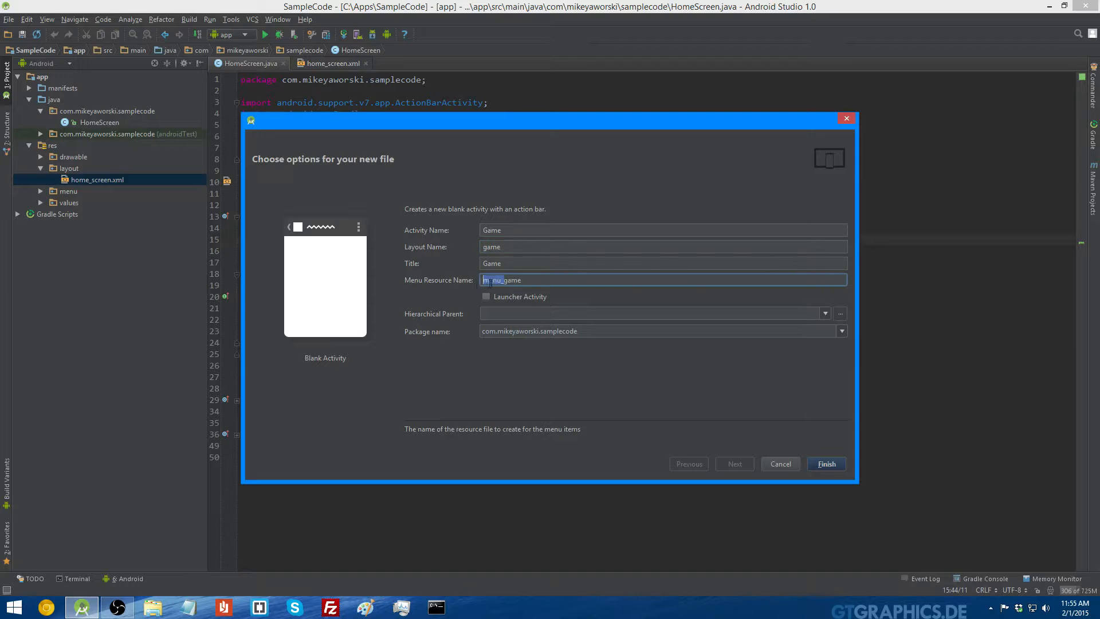
type("game")
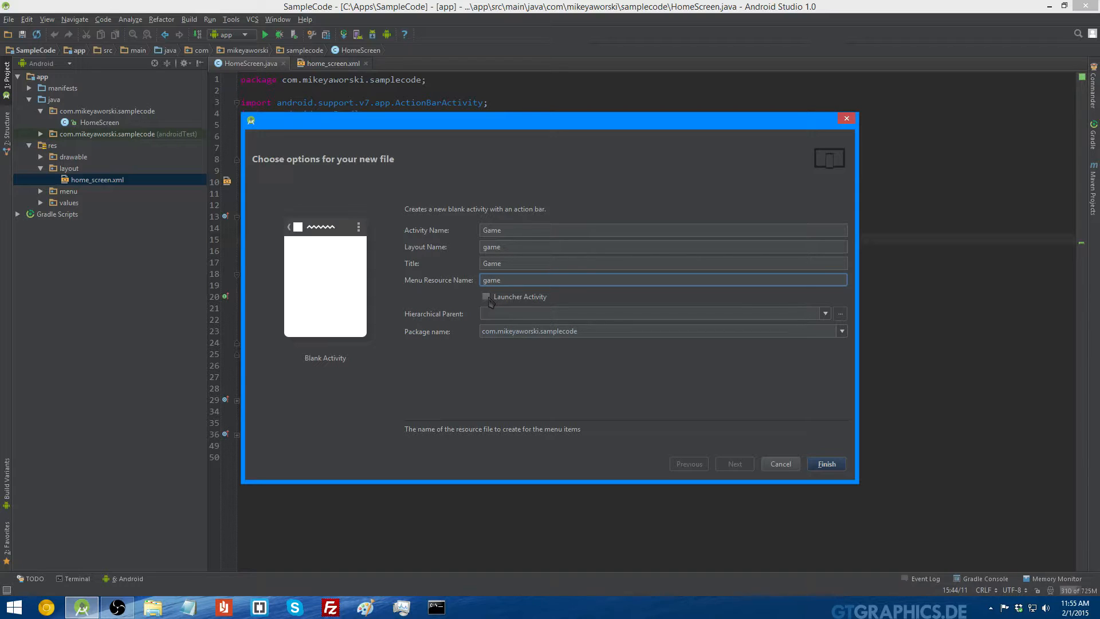
left_click(662, 279)
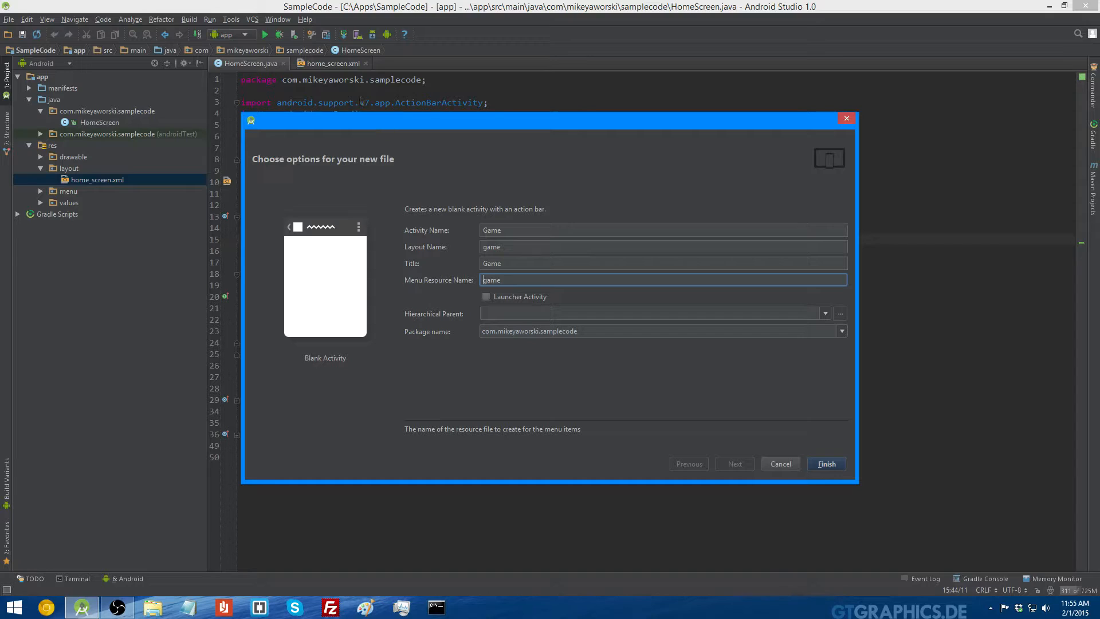
mouse_move(481, 212)
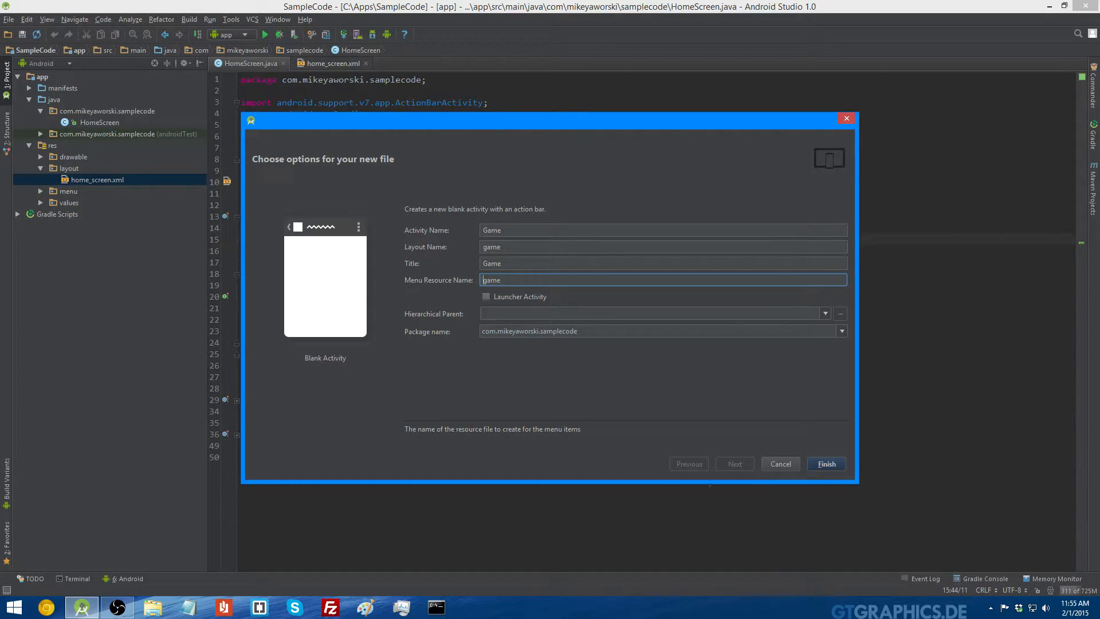
Step: Finish the Game activity and add a large 'Game' text at the top of game.xml
left_click(826, 463)
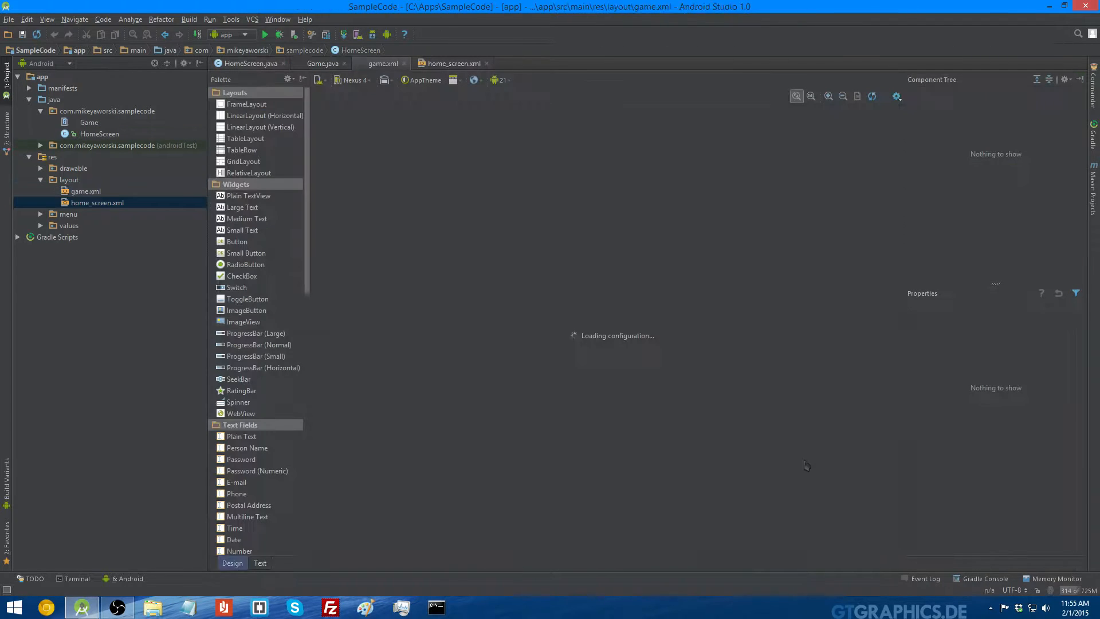
left_click(85, 191)
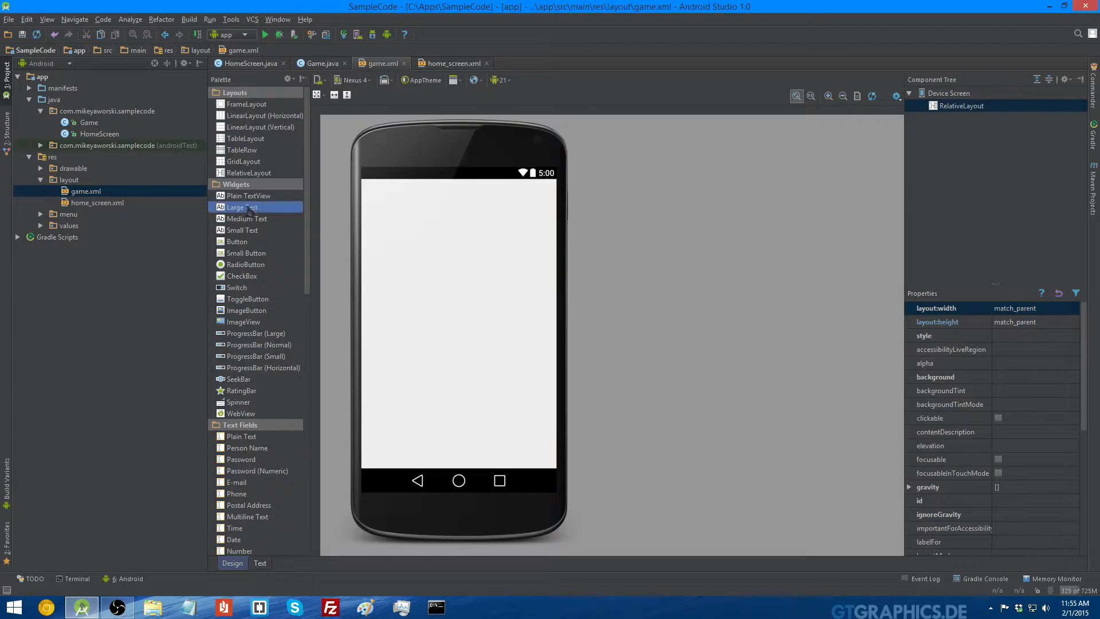
left_click_drag(241, 207, 457, 193)
type("G")
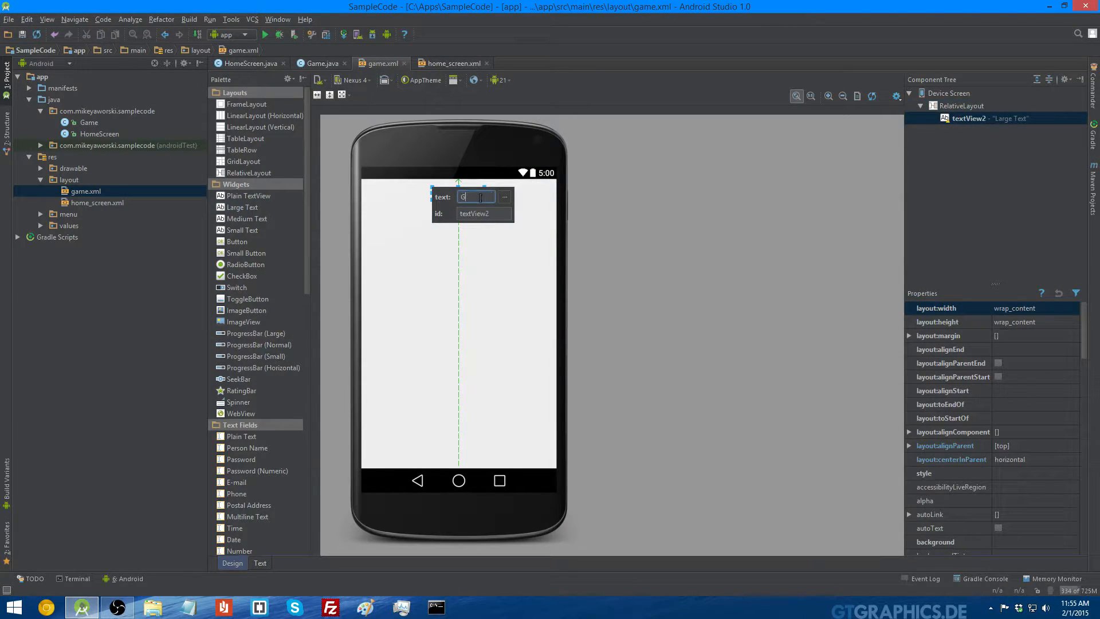
type("ame")
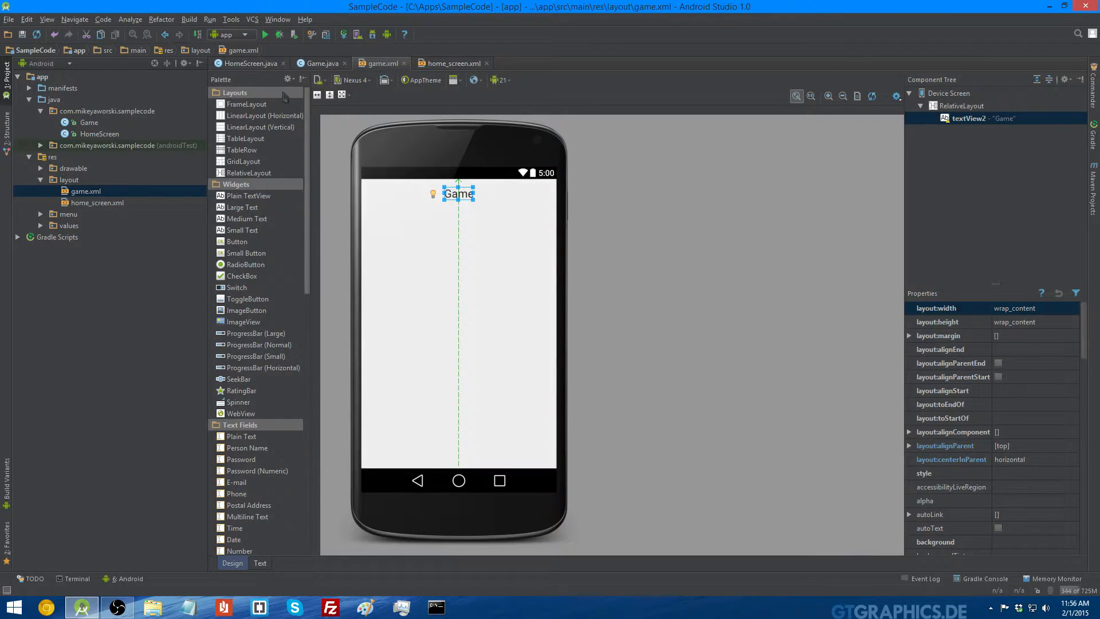
left_click(250, 63)
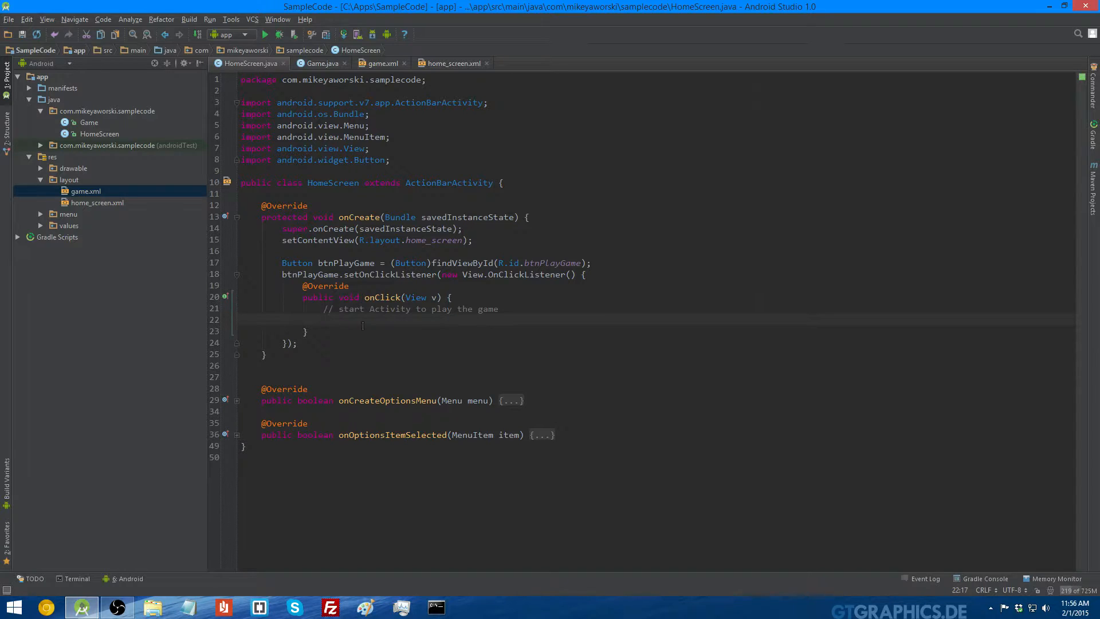
Step: In onClick, write startActivity() and a partial 'Intent i = new Int' line above it
left_click(323, 320)
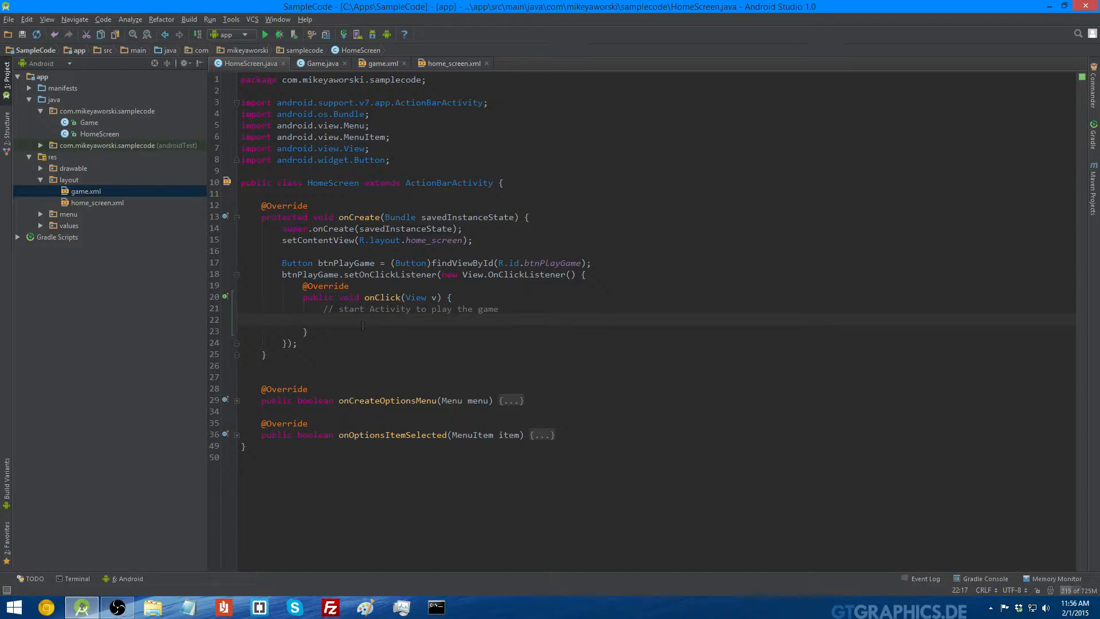
type("startActivity();")
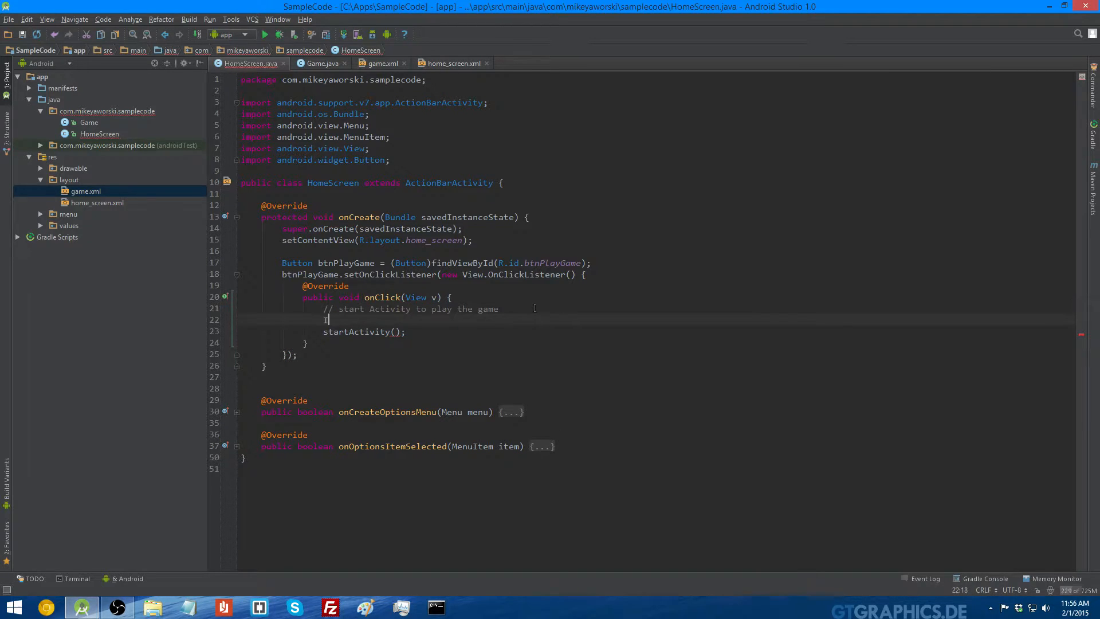
type("Intent_i")
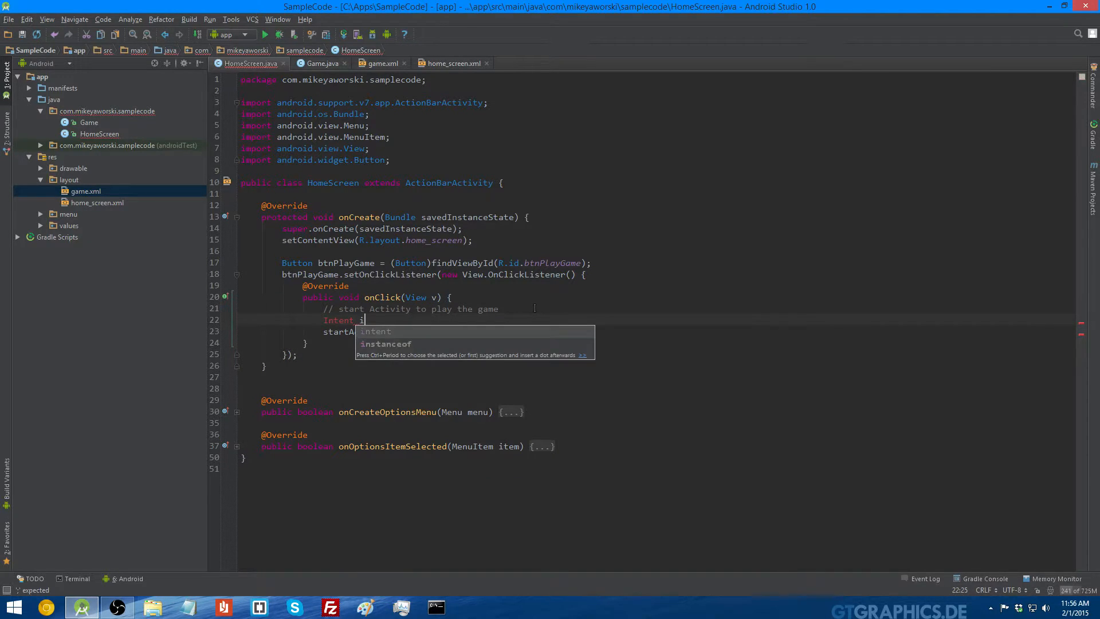
type("= new Intent")
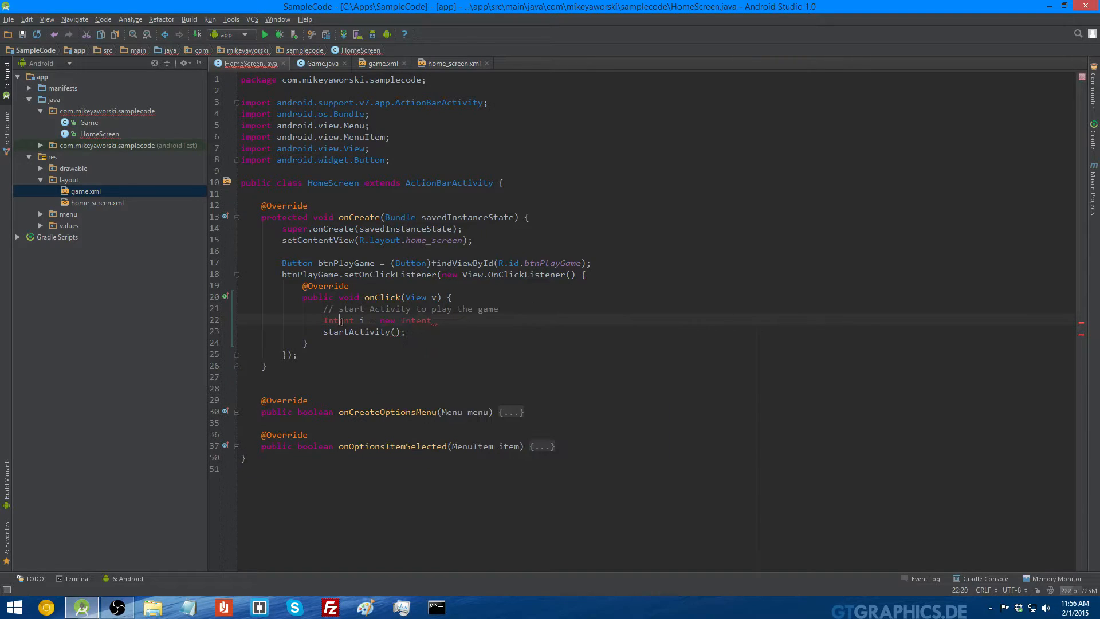
mouse_move(338, 320)
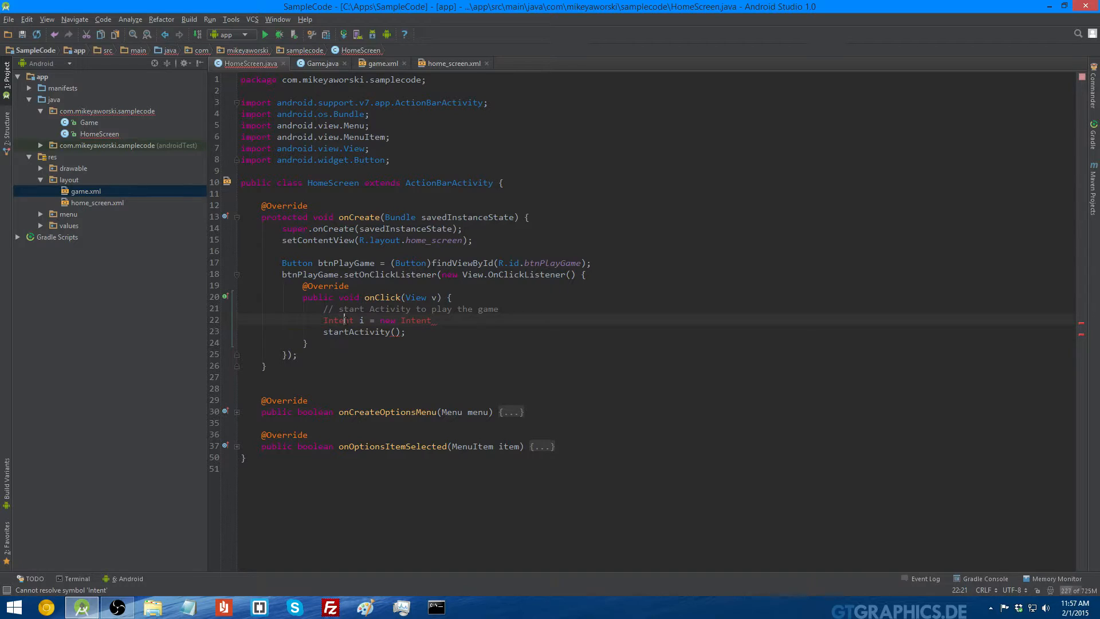
mouse_move(340, 320)
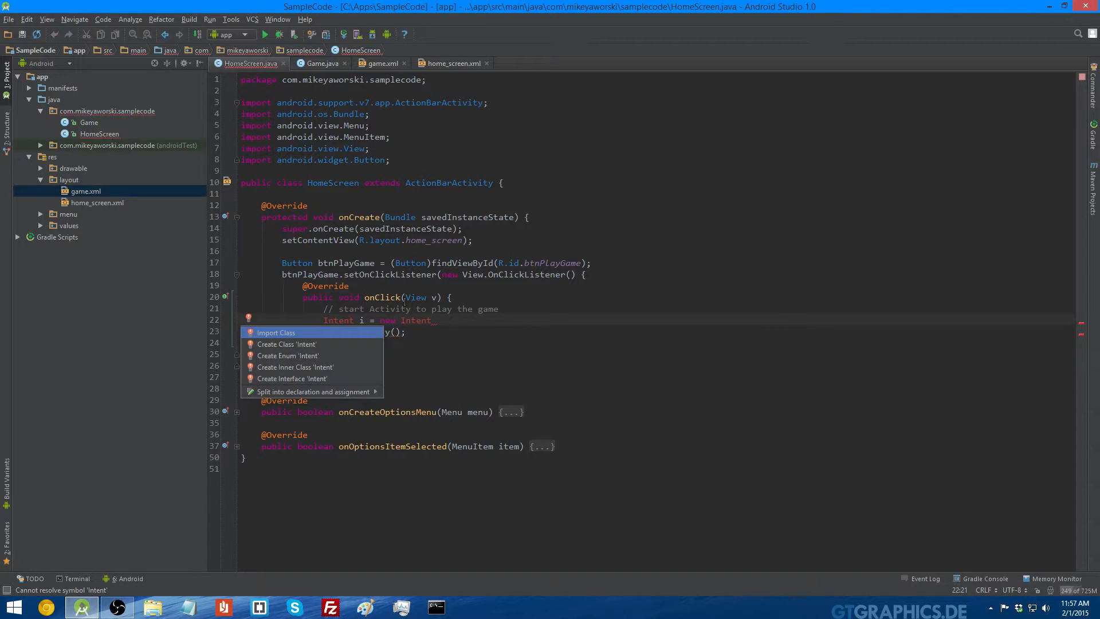
Step: Import Intent, build 'new Intent(HomeScreen.this, Game.class)' and pass i to startActivity
left_click(275, 332)
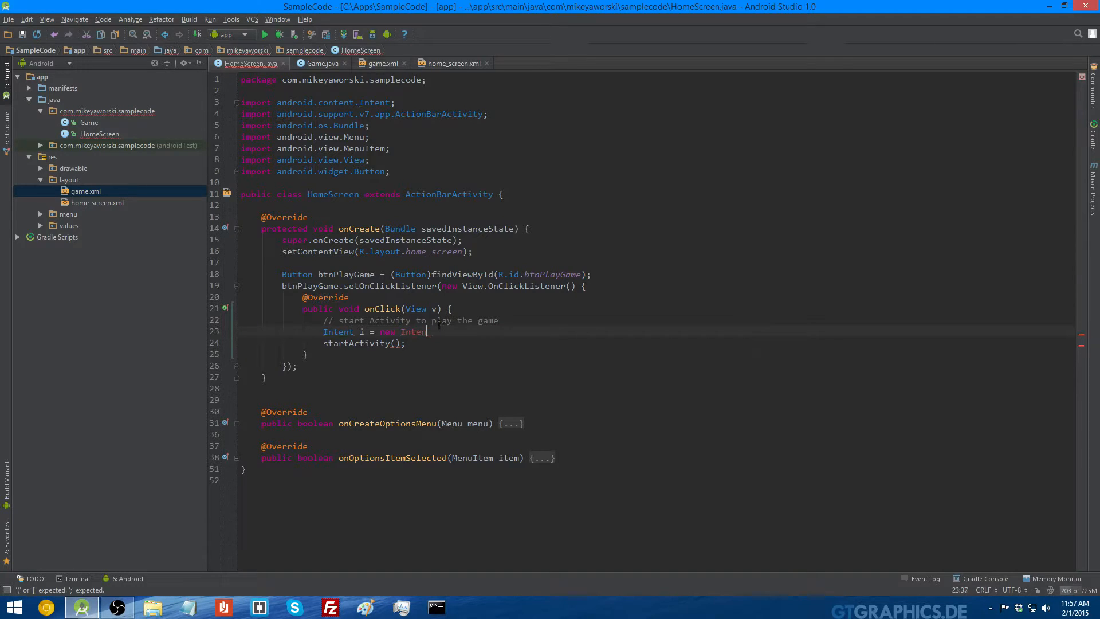
type("Intent(")
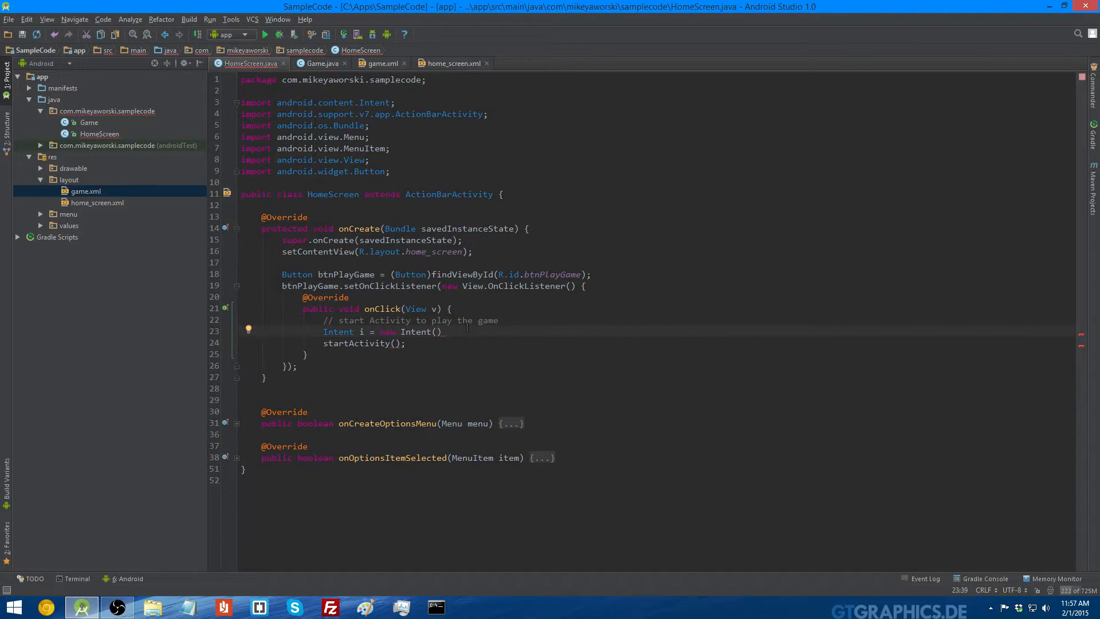
type("HomeScreen.this,")
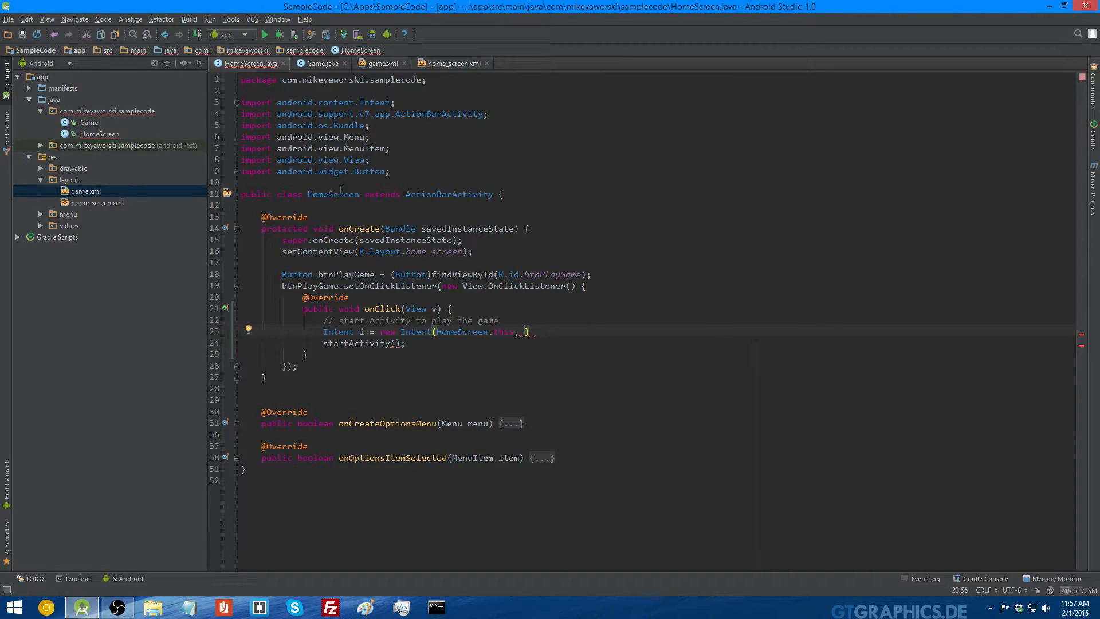
double_click(462, 331)
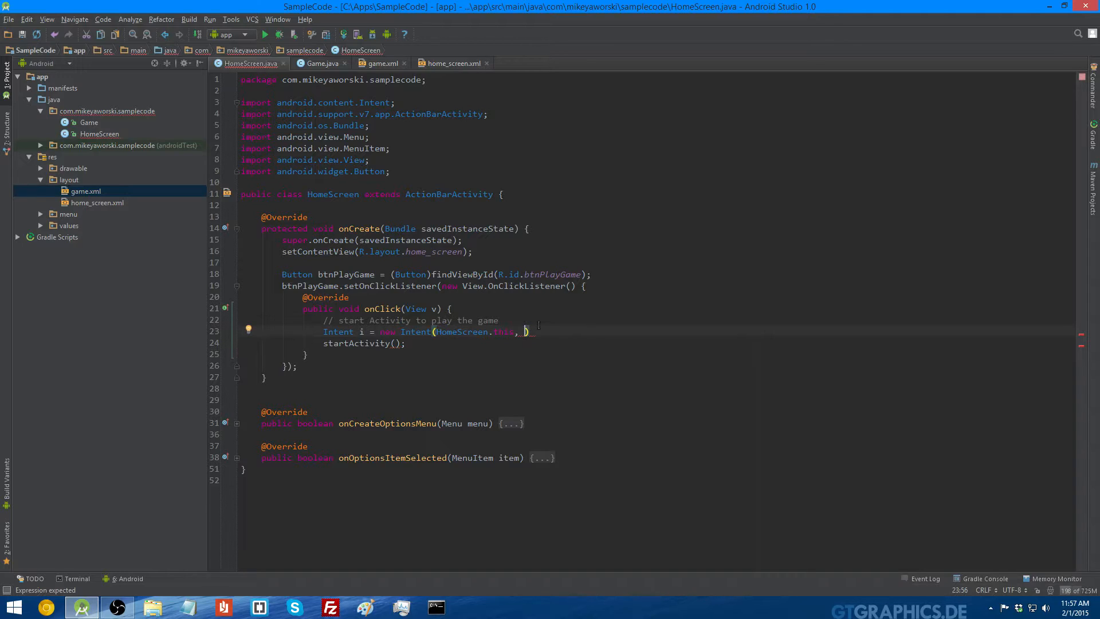
type("Game.class")
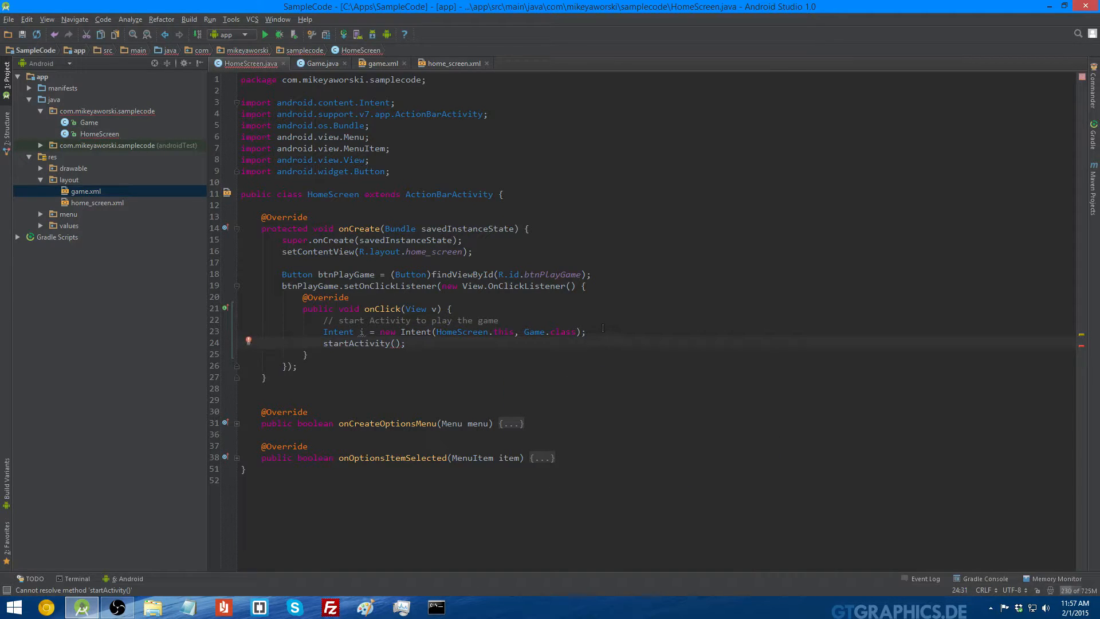
left_click(396, 343)
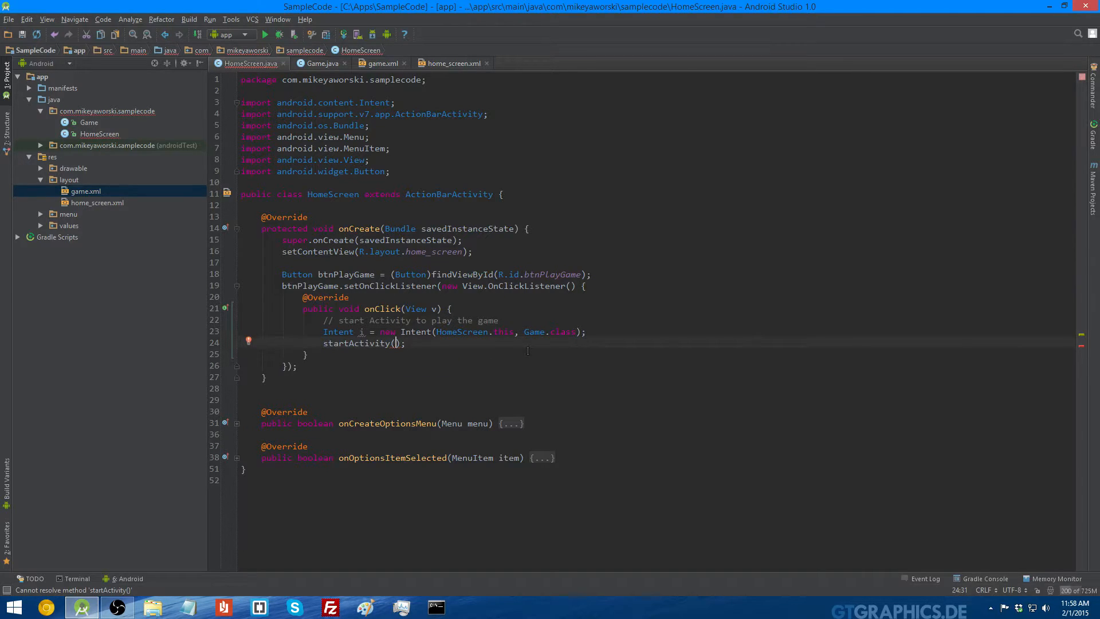
type("i")
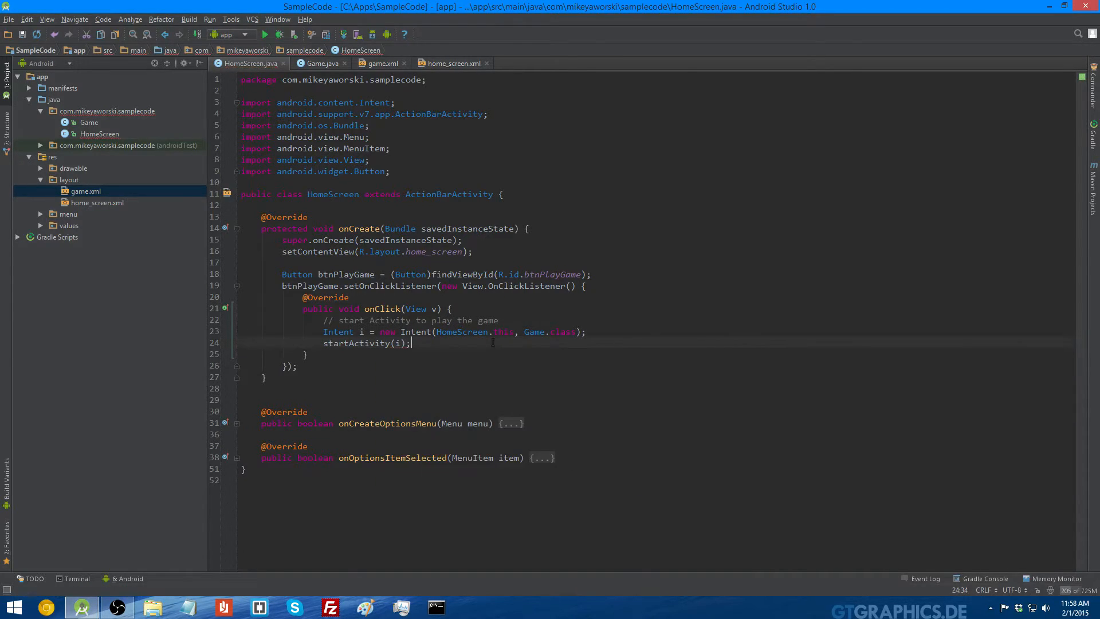
Step: Inline i into startActivity, run the app, tap Play Game, then go back to Home Screen
left_click(380, 332)
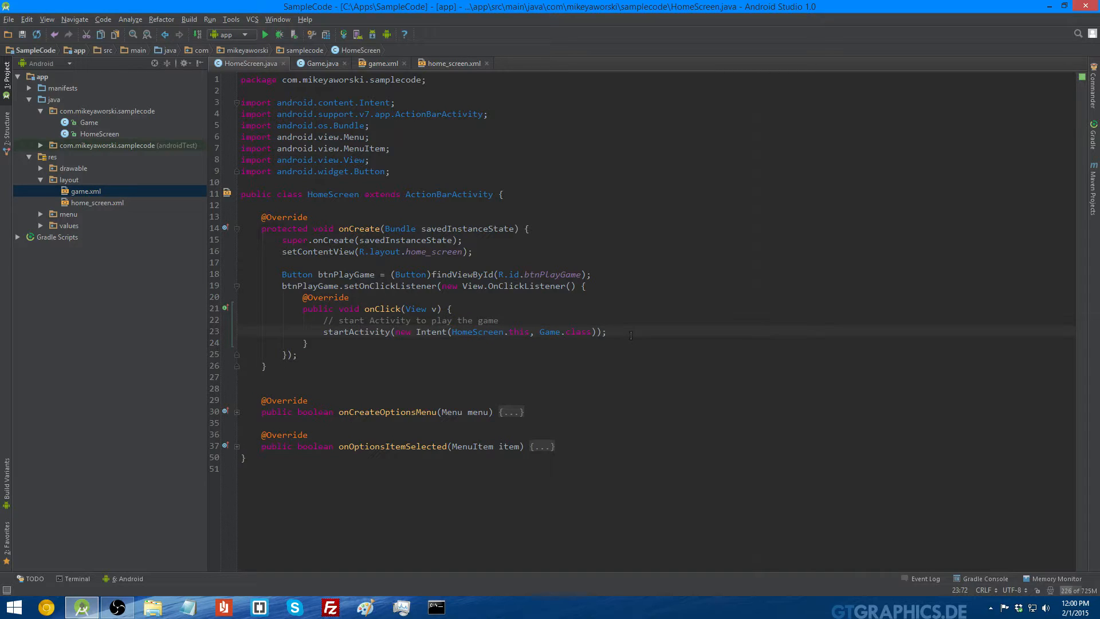
left_click(265, 35)
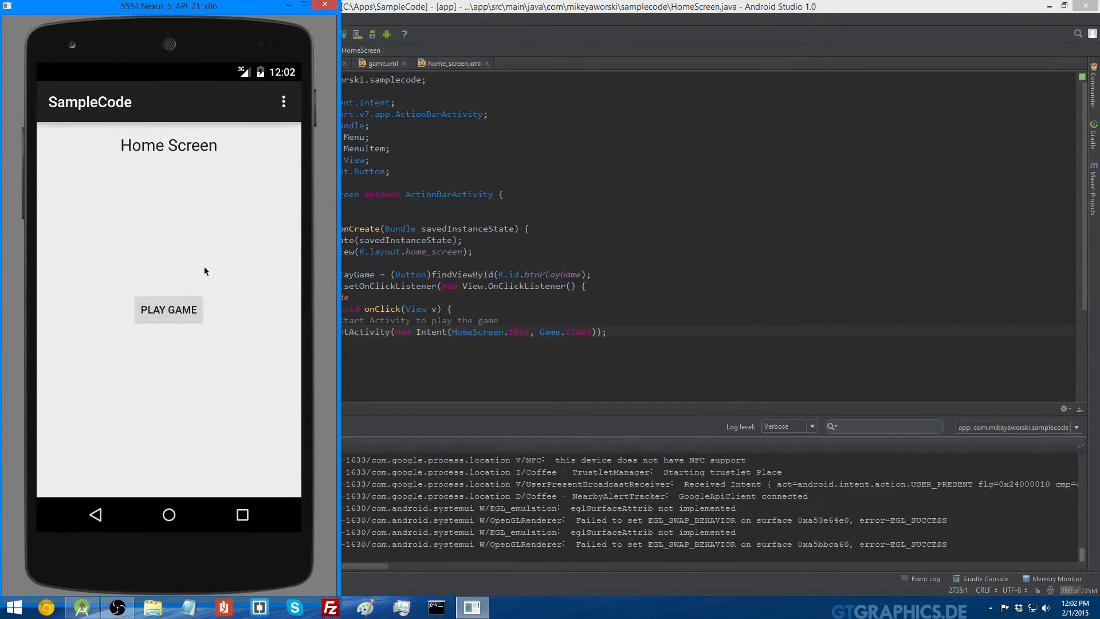
mouse_move(157, 191)
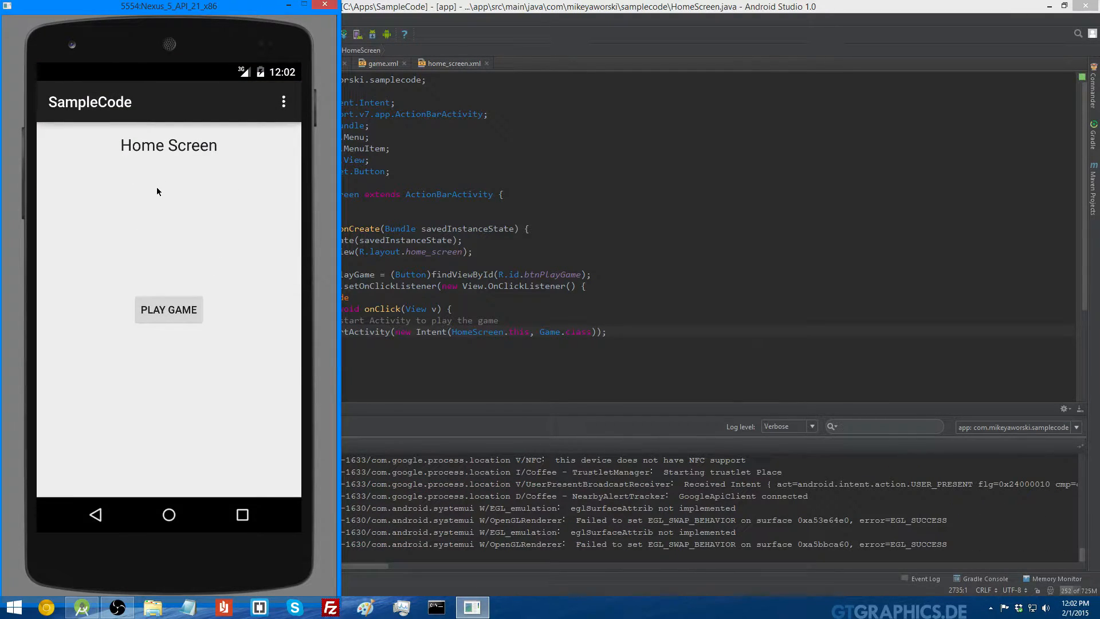
left_click(168, 309)
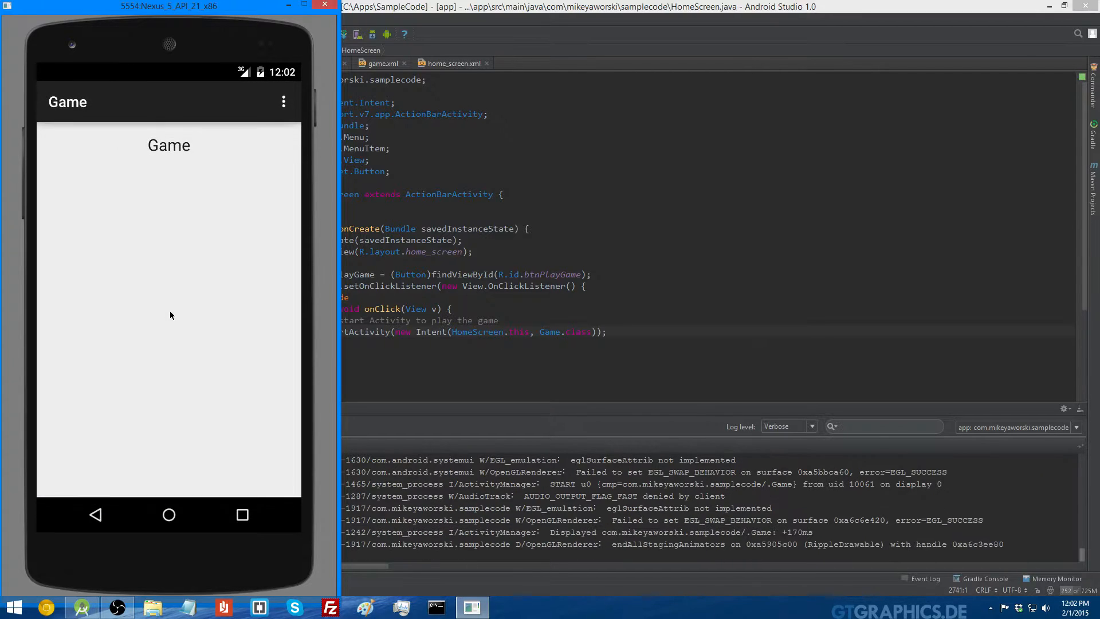
mouse_move(65, 277)
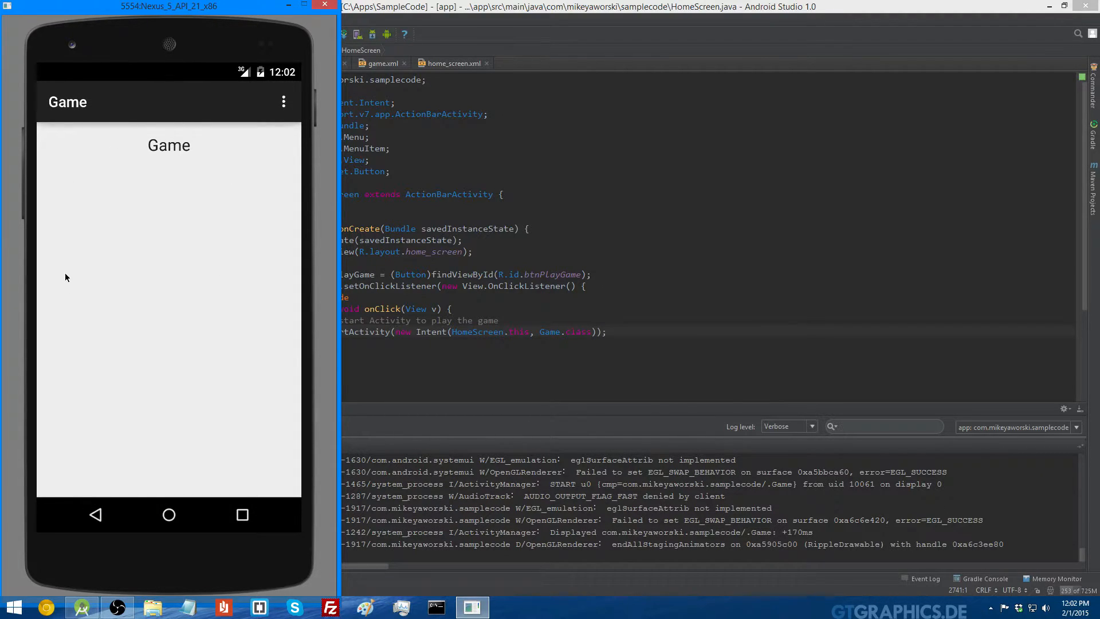
mouse_move(150, 256)
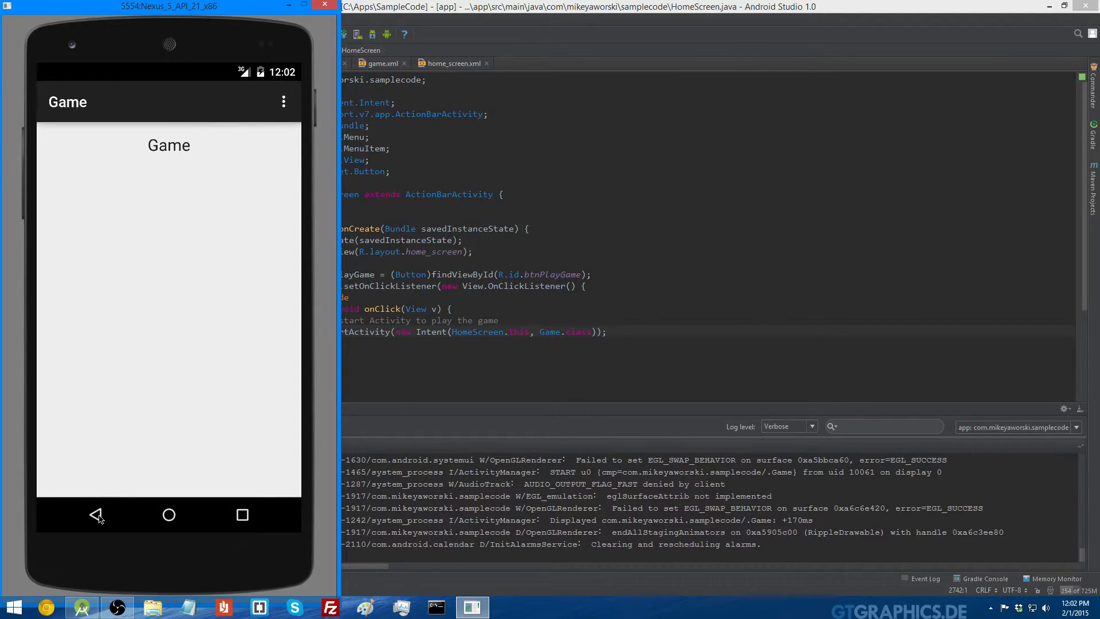
left_click(97, 515)
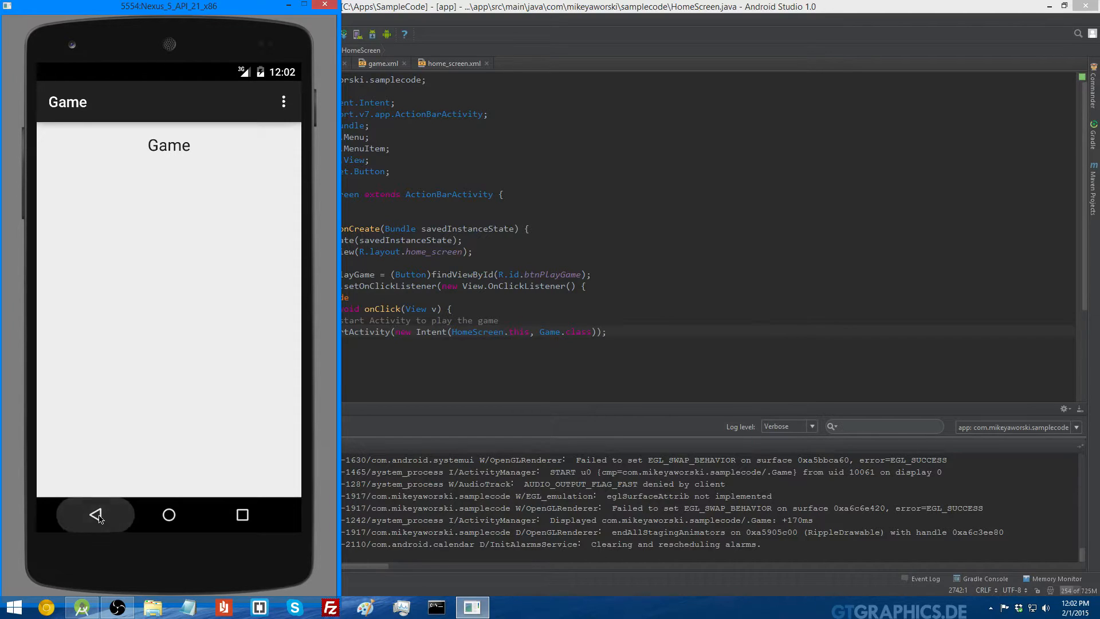
left_click(97, 515)
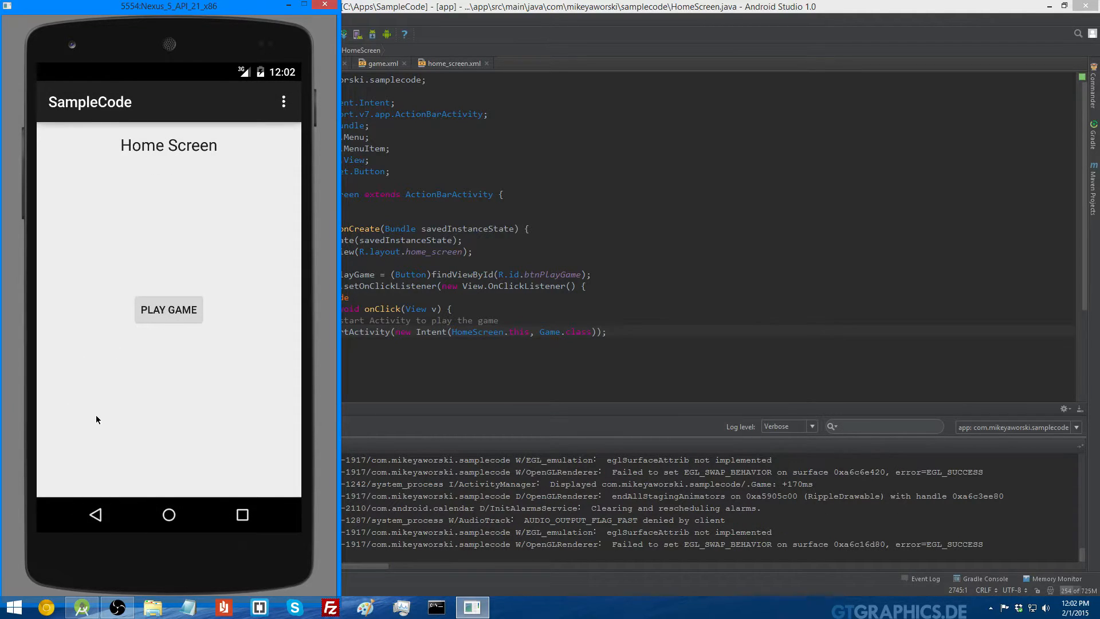
mouse_move(230, 303)
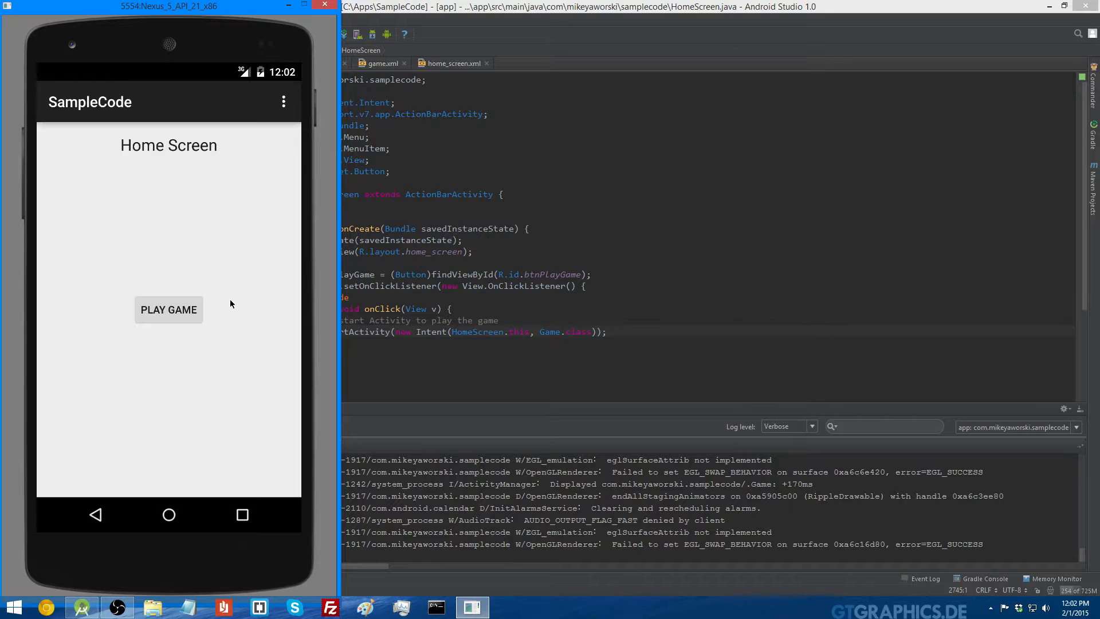
mouse_move(224, 305)
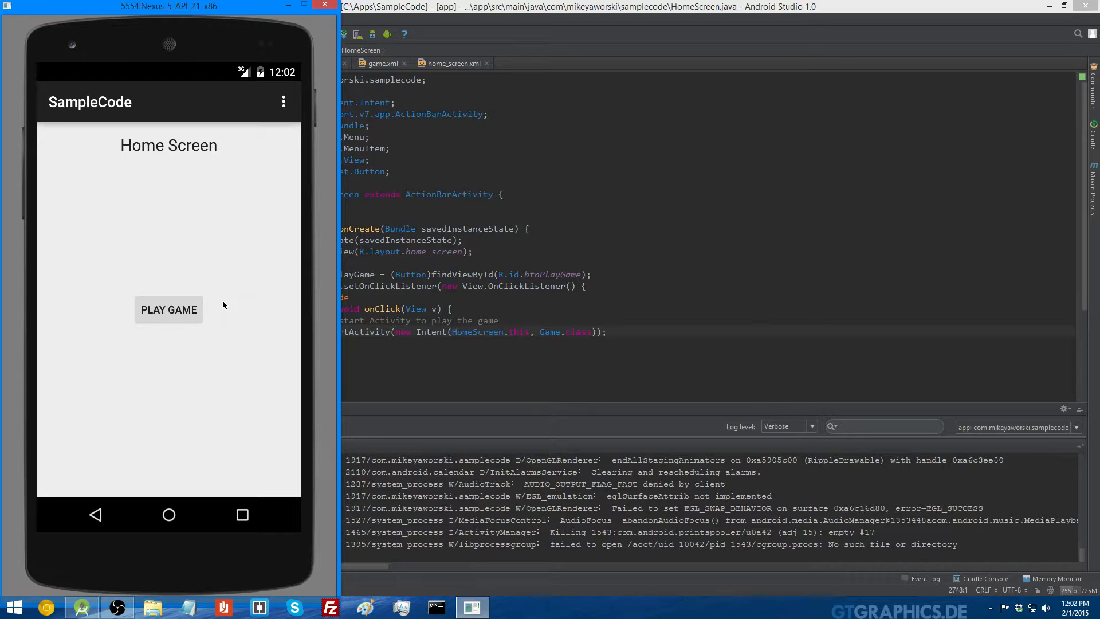
mouse_move(244, 316)
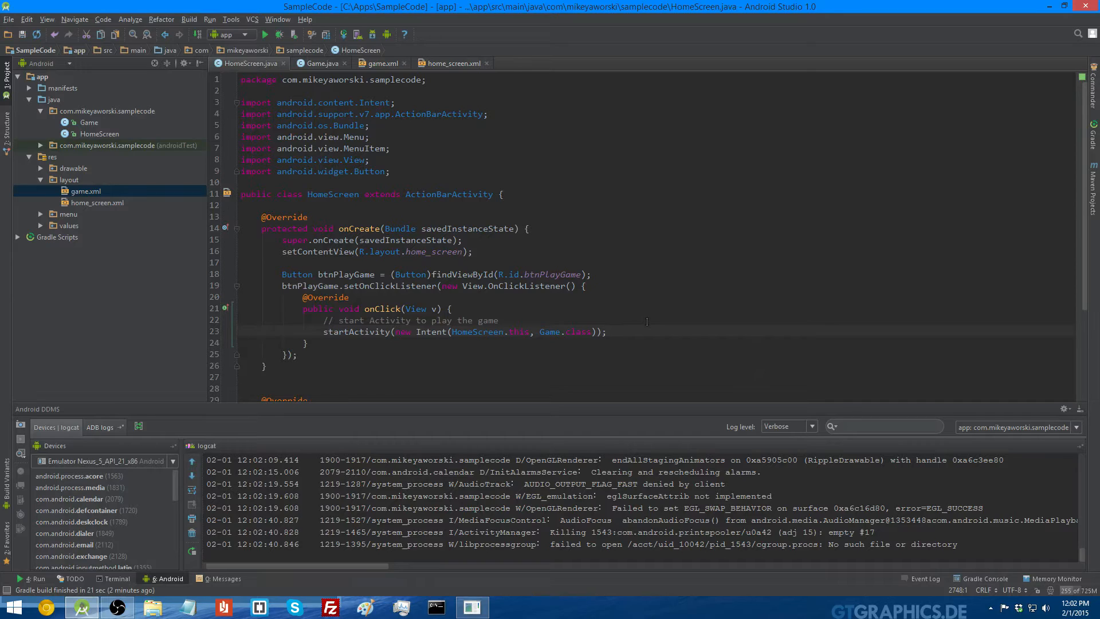
Step: Add a finish(); call after startActivity via code completion
type("finish();")
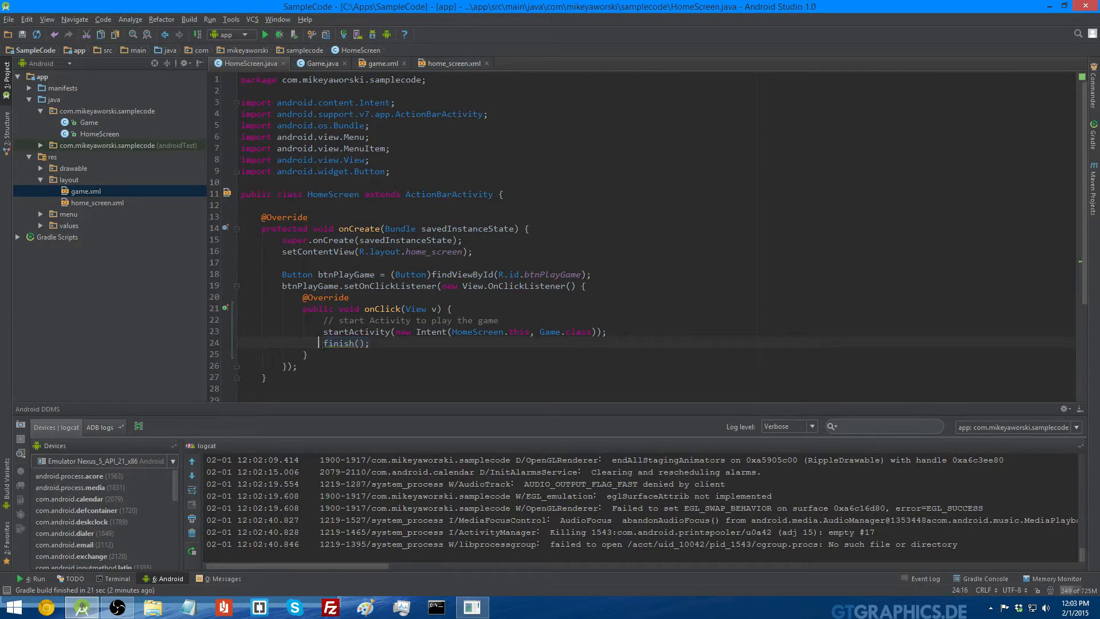
double_click(345, 343)
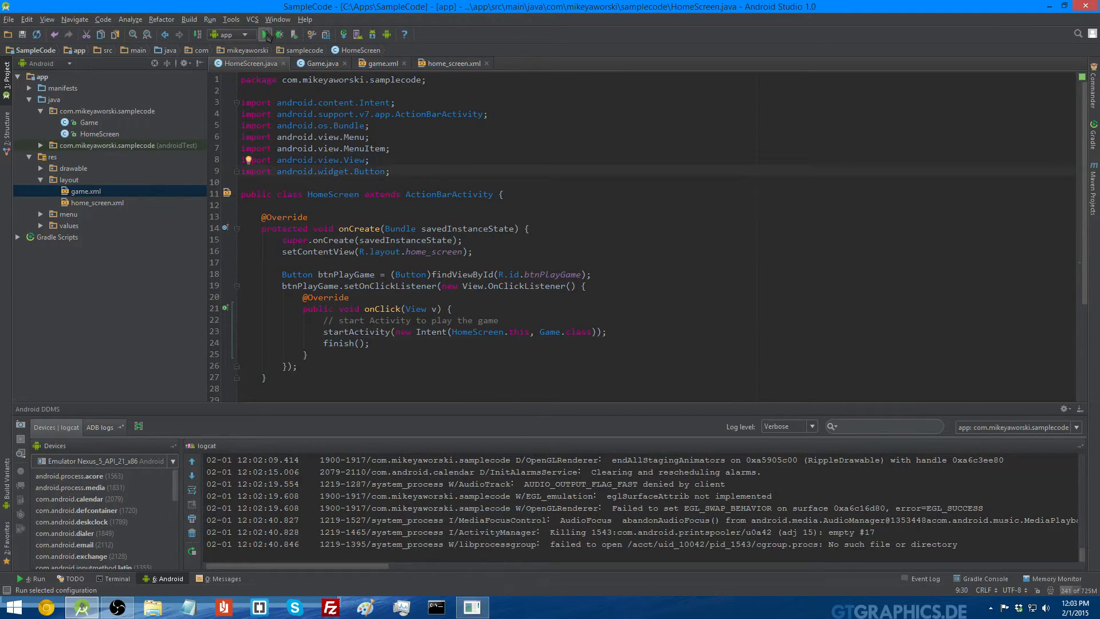
Step: In the emulator, tap Play Game to open Game, then go back, exiting the app
left_click(266, 35)
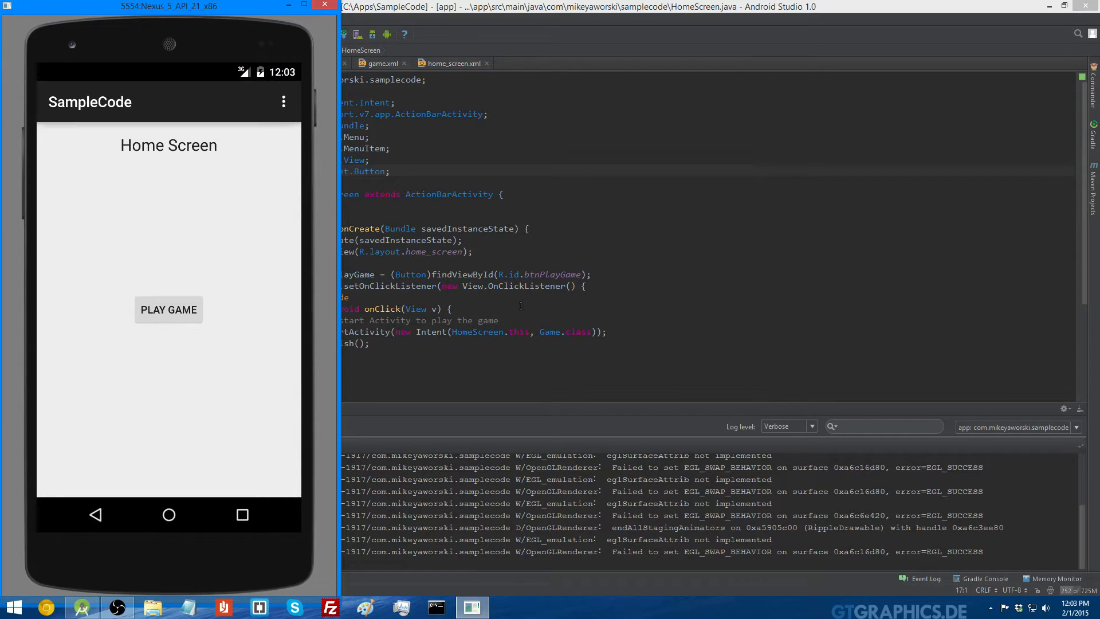
left_click(169, 309)
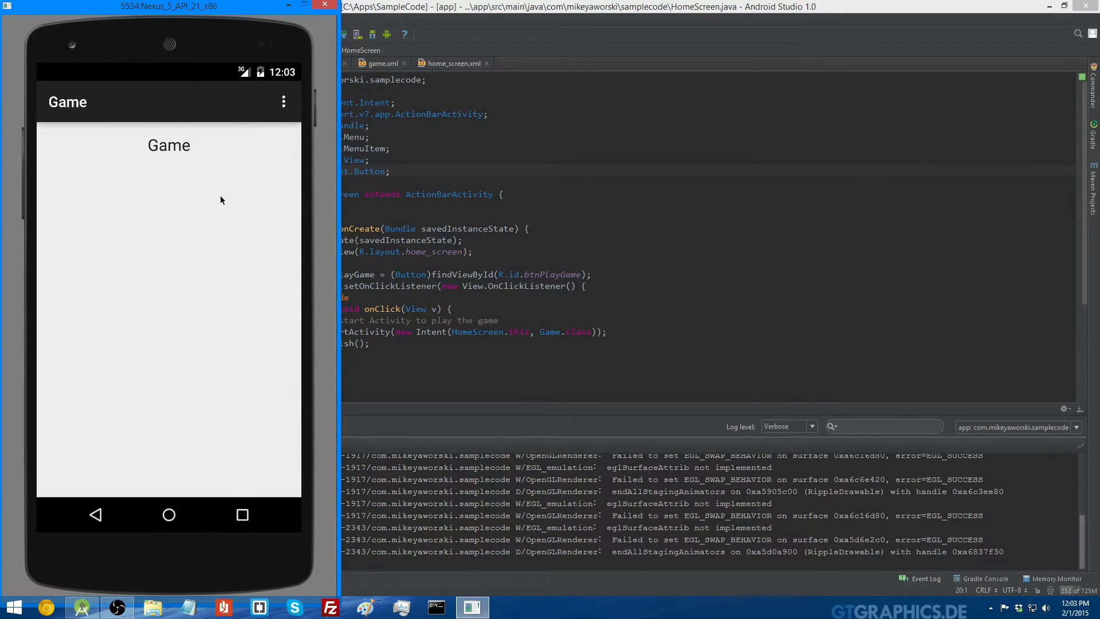
mouse_move(203, 203)
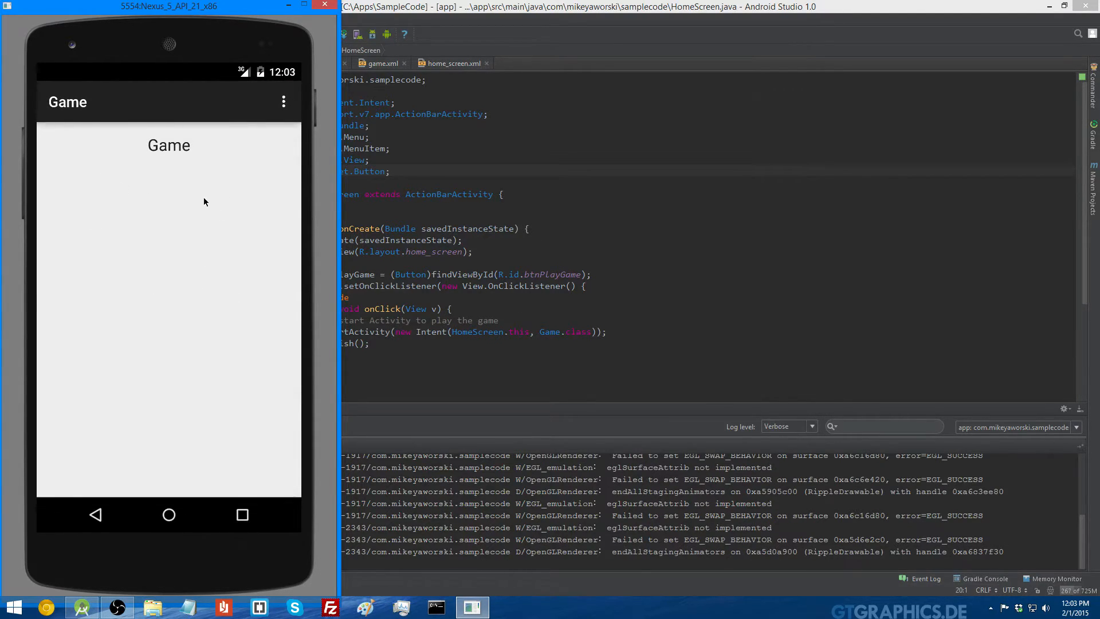
mouse_move(165, 327)
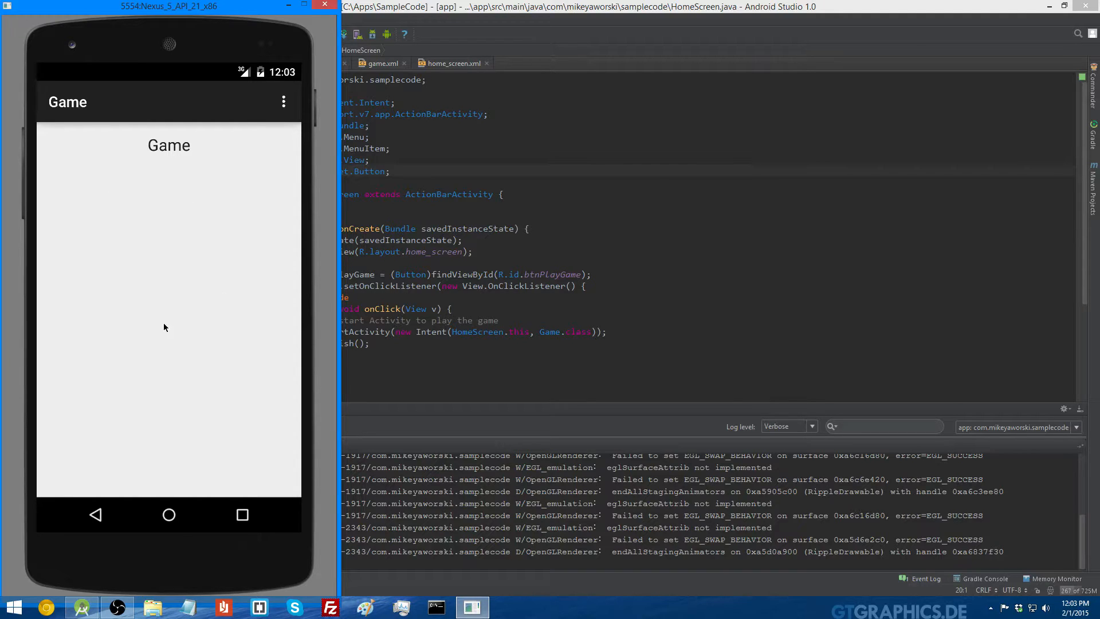
left_click(95, 514)
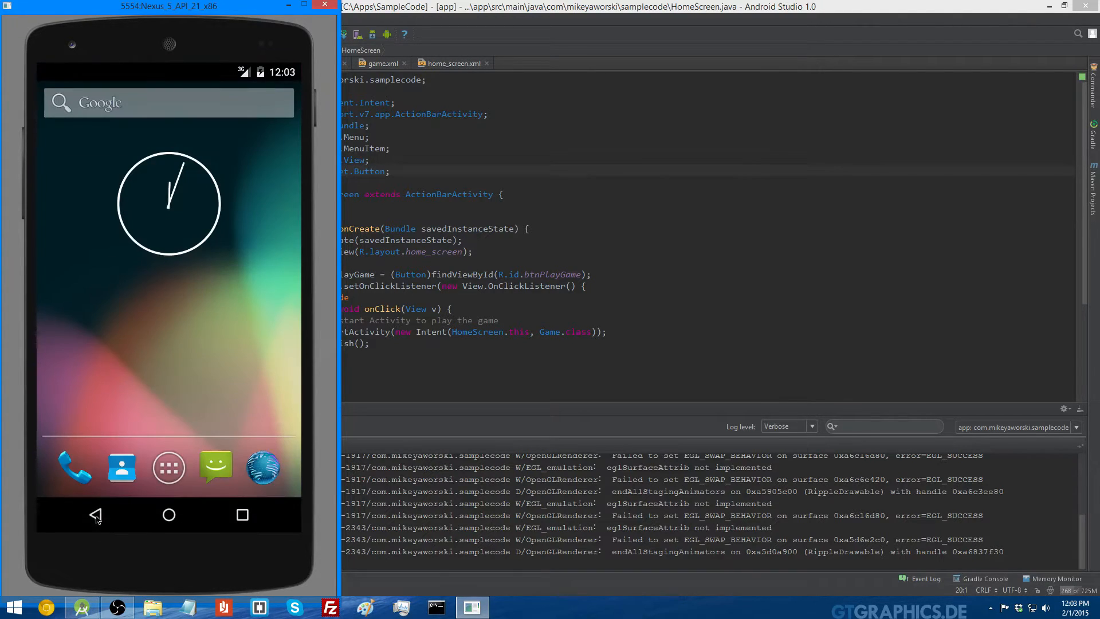
mouse_move(246, 325)
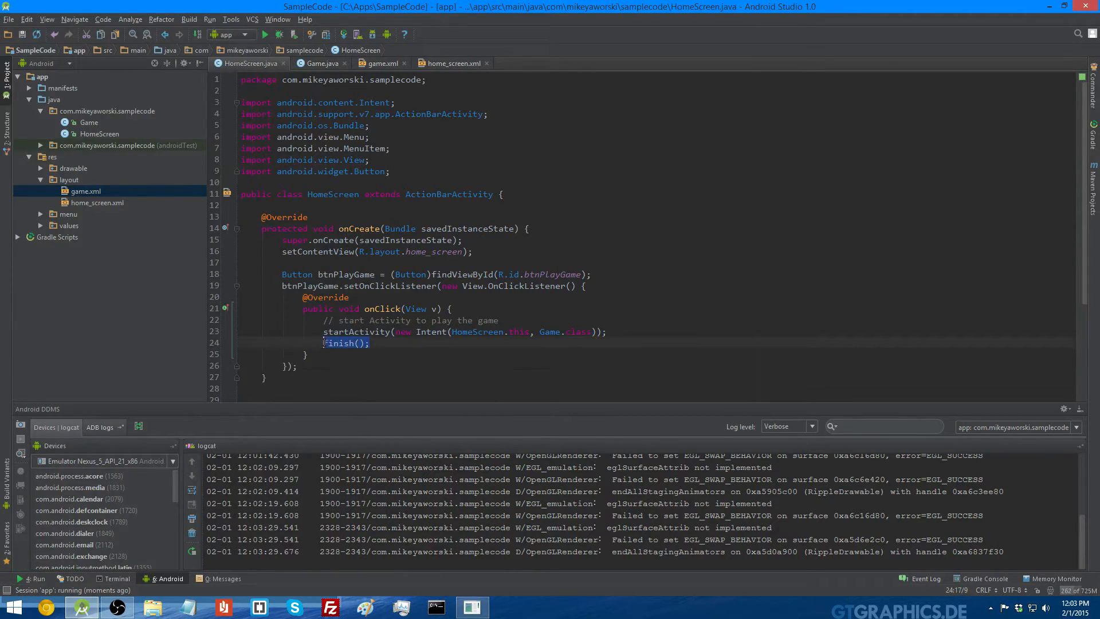
left_click(369, 343)
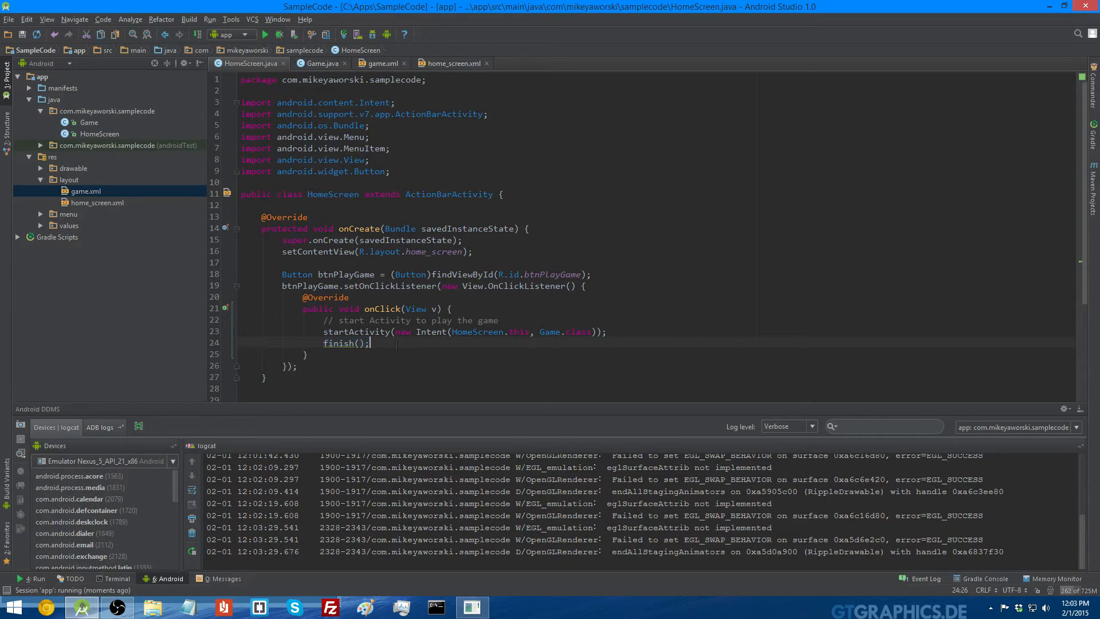
left_click(325, 343)
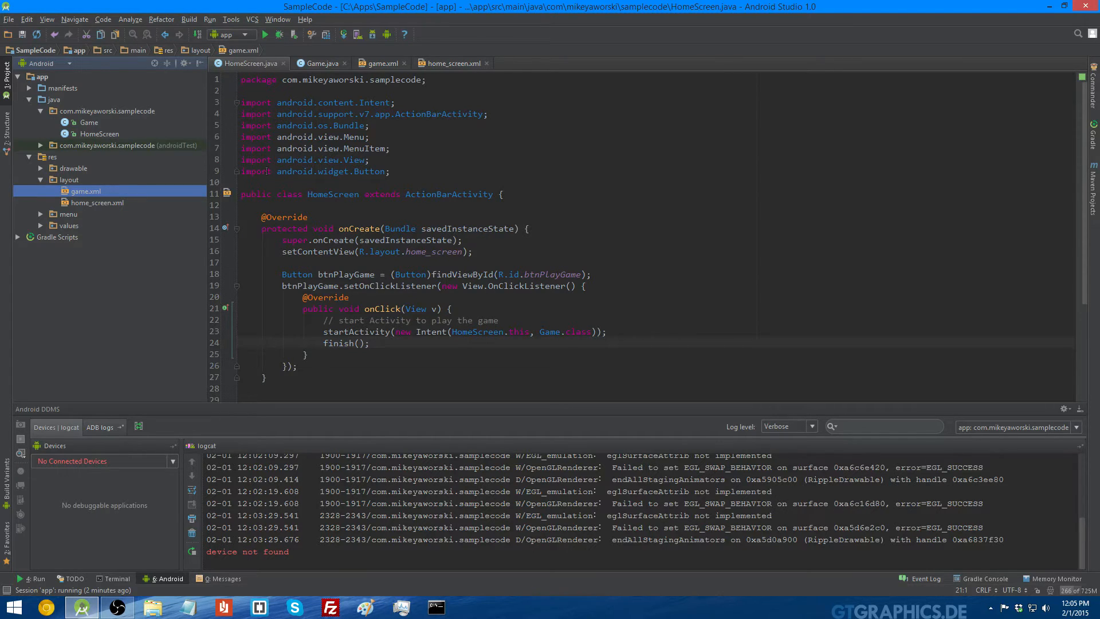
double_click(332, 194)
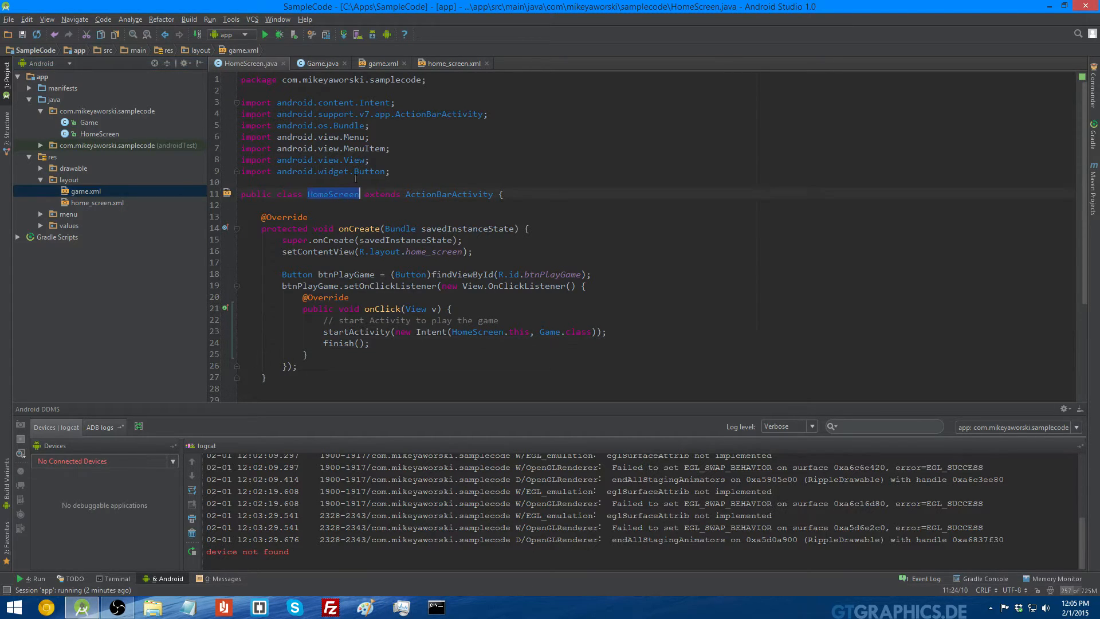
double_click(448, 195)
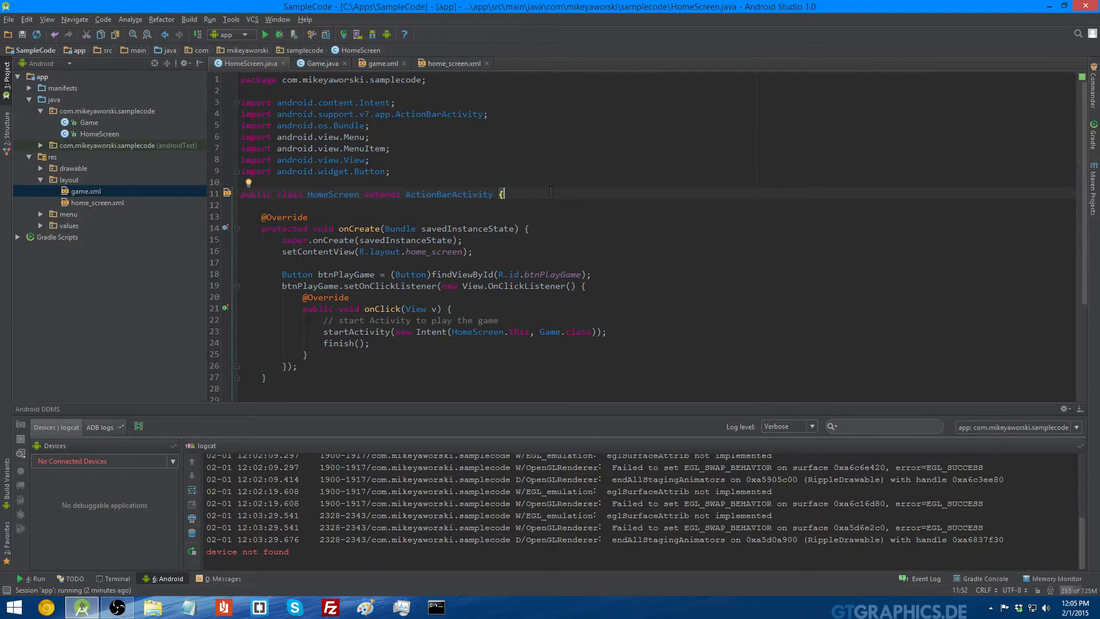
scroll("down", 3)
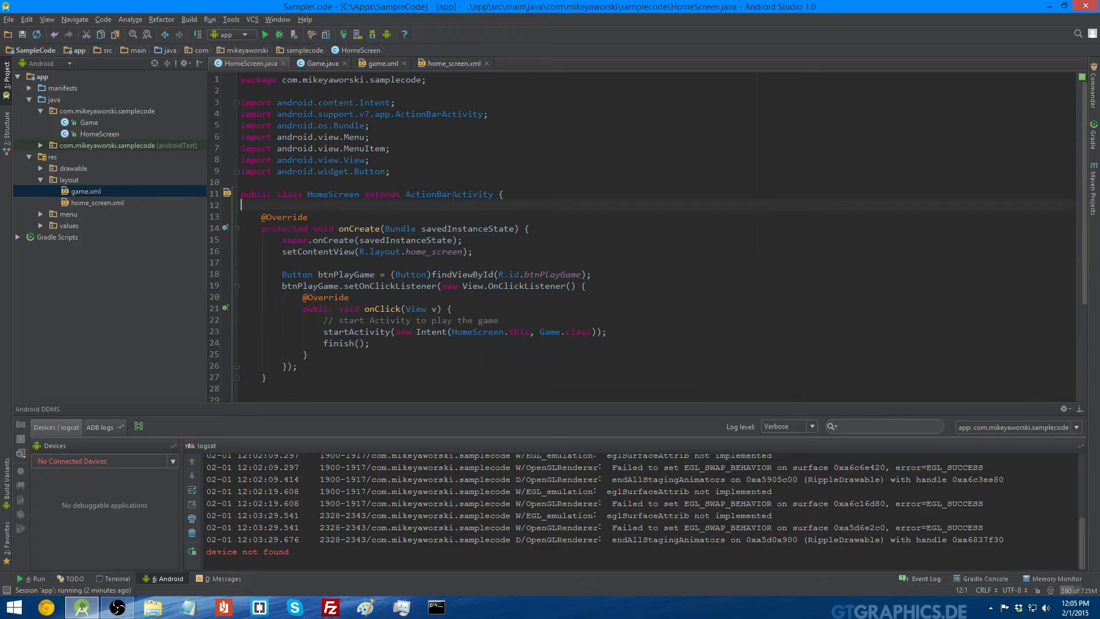
double_click(450, 194)
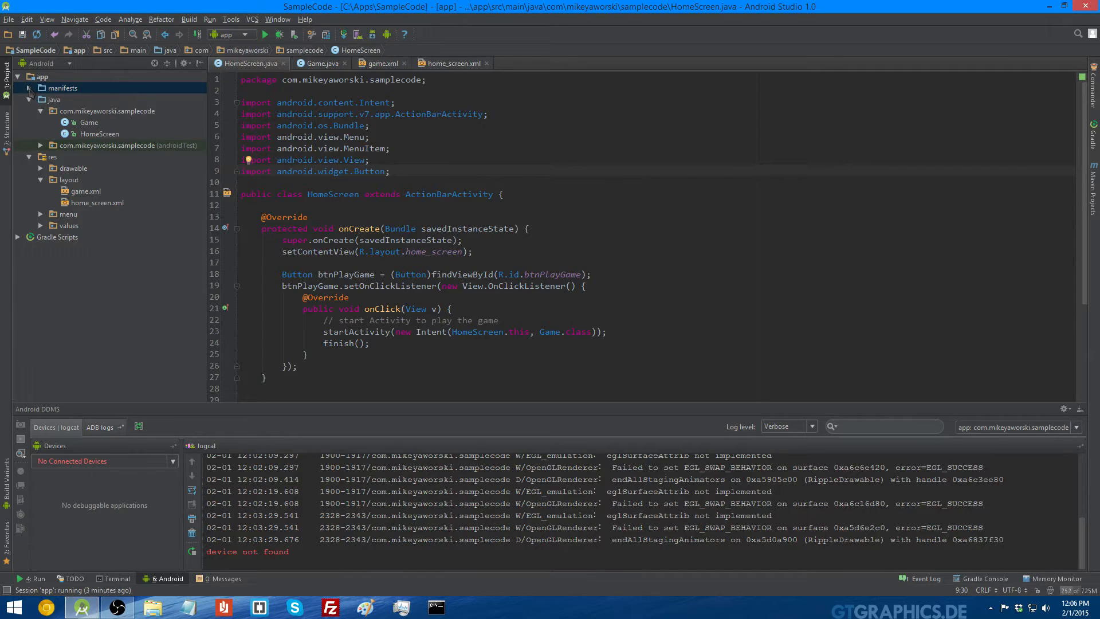
Step: Open AndroidManifest.xml and highlight the HomeScreen activity declaration
left_click(29, 87)
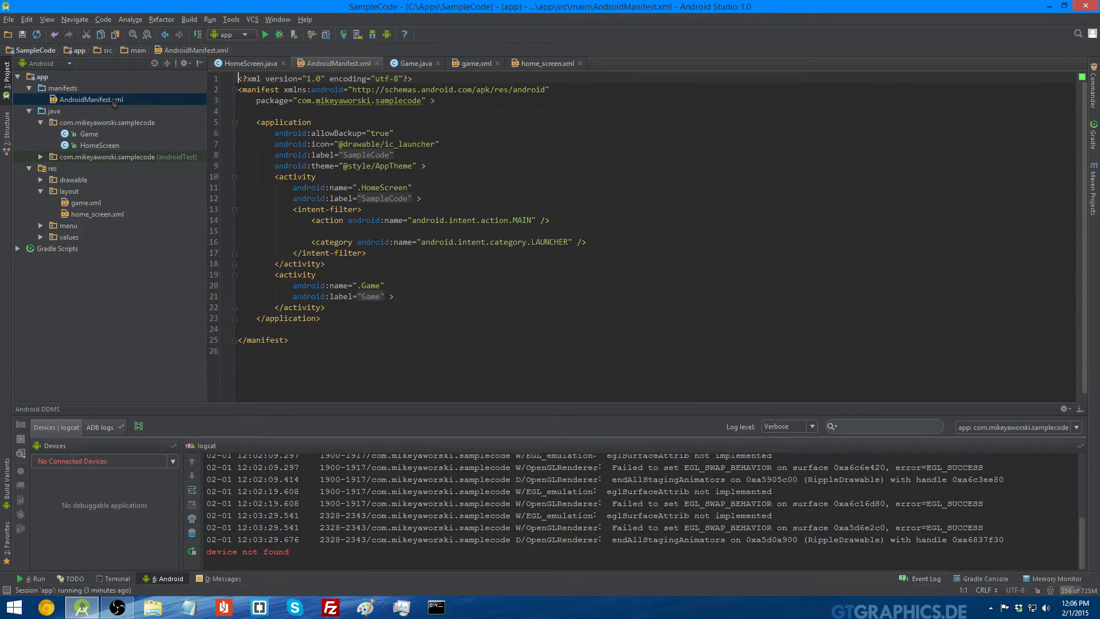
left_click_drag(278, 177, 367, 252)
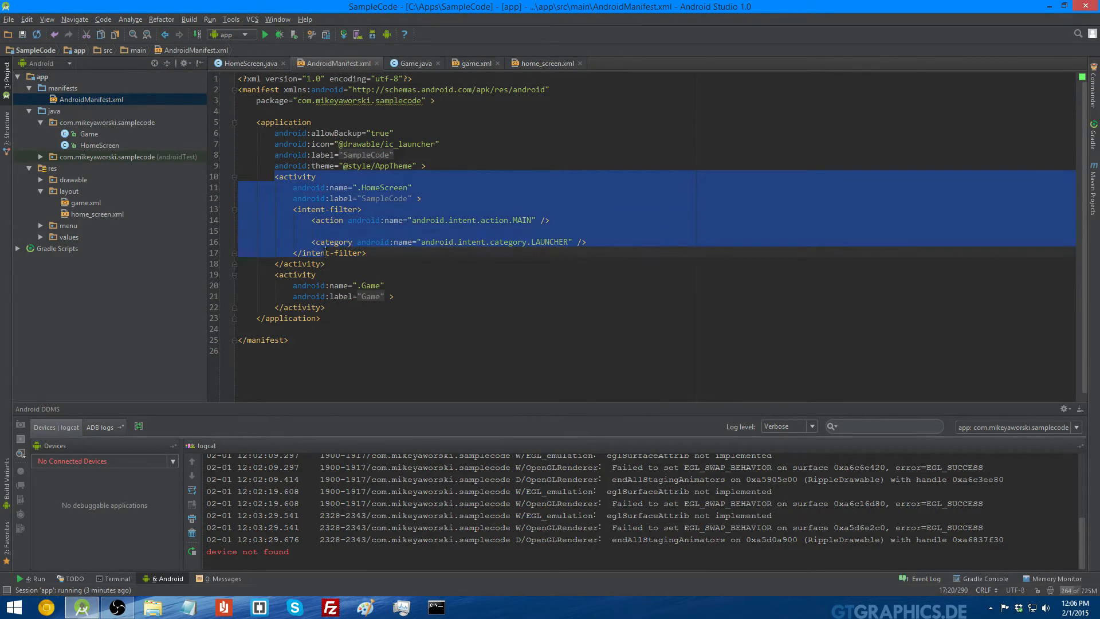
left_click(296, 176)
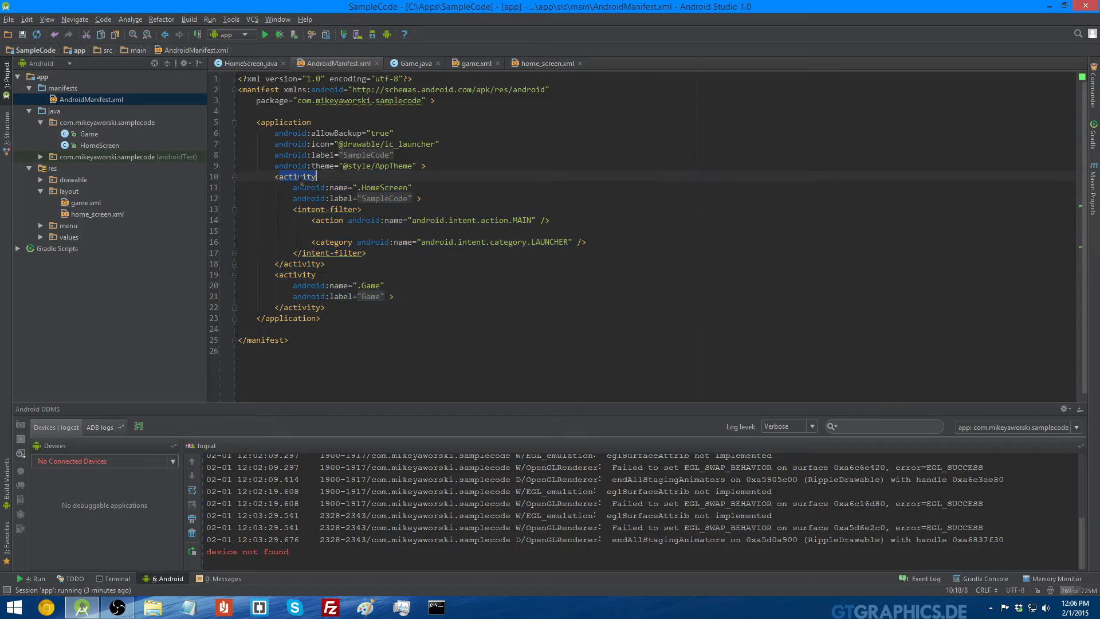
left_click(364, 187)
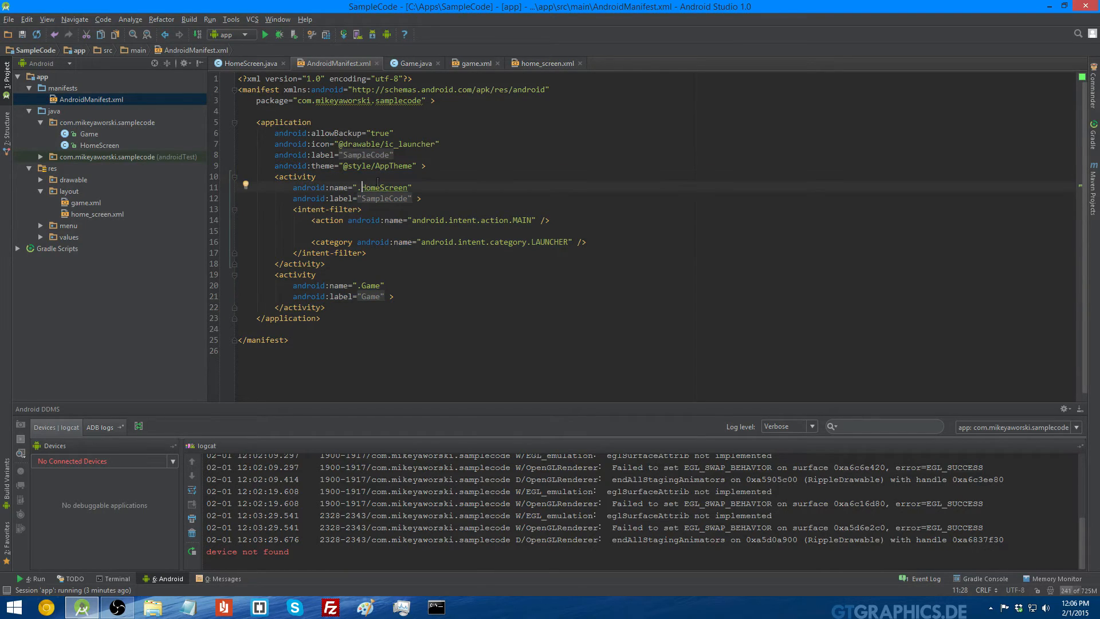
Step: Select the HomeScreen activity name and its MAIN/LAUNCHER intent-filter block
double_click(385, 186)
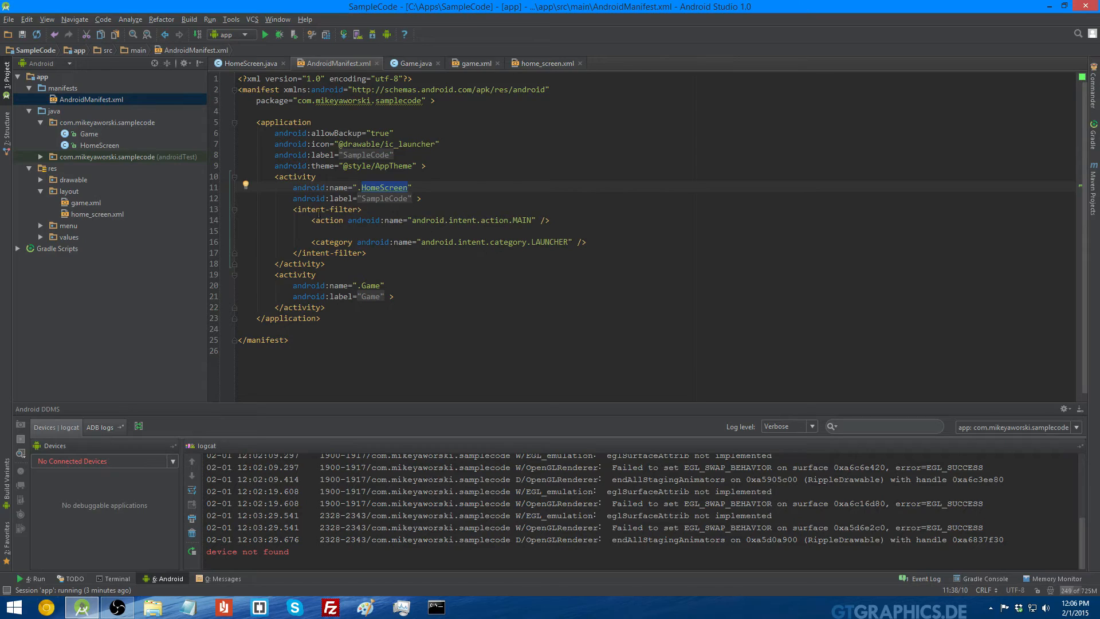
left_click(327, 209)
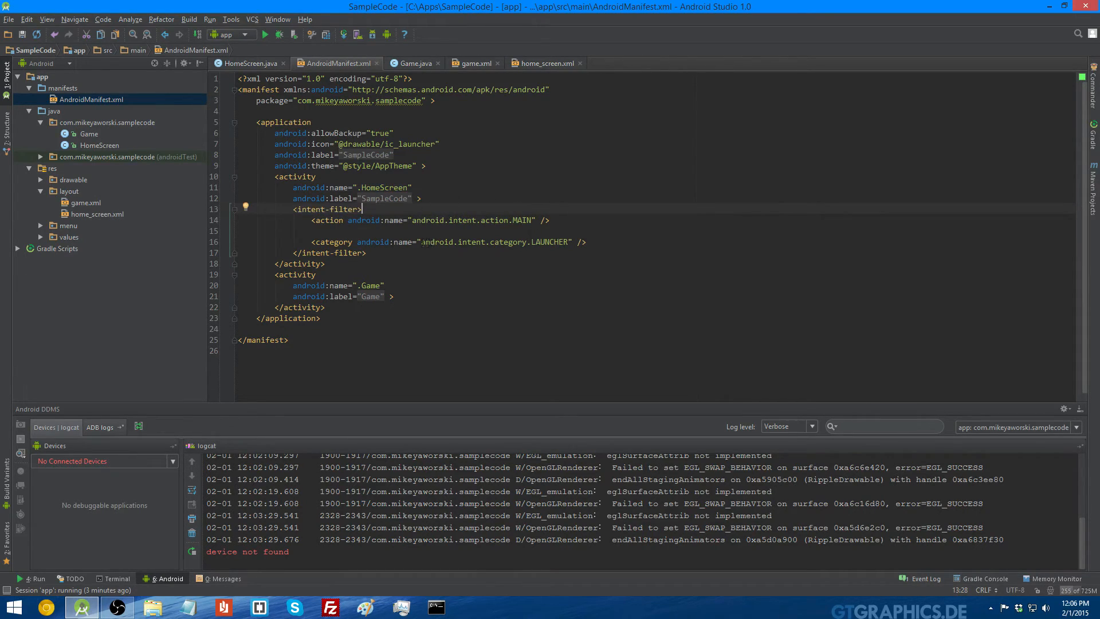
left_click(565, 241)
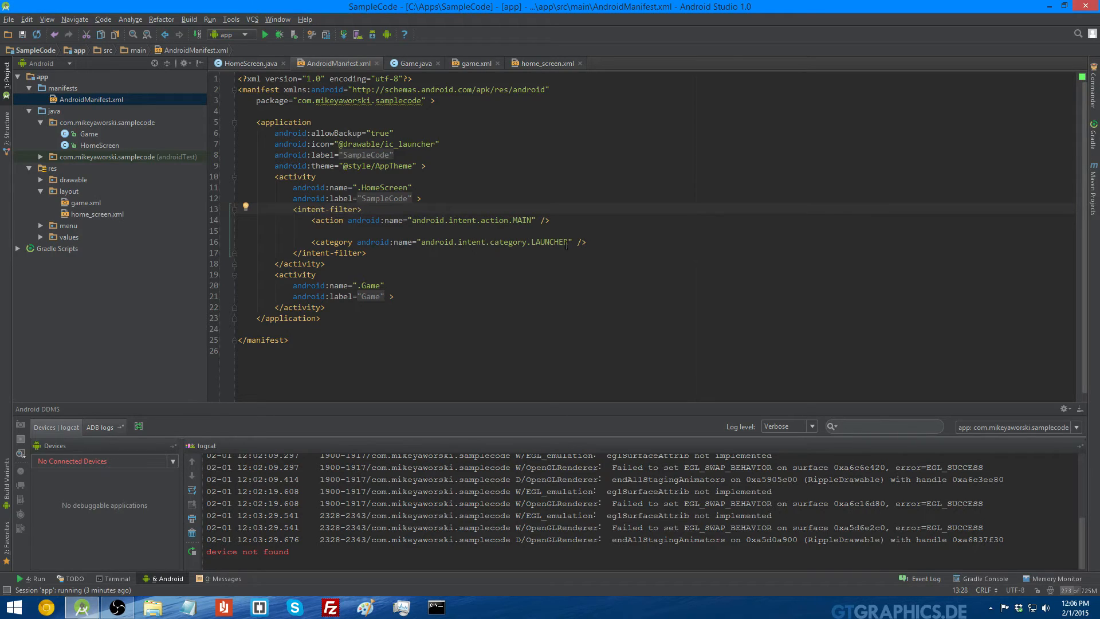
double_click(550, 241)
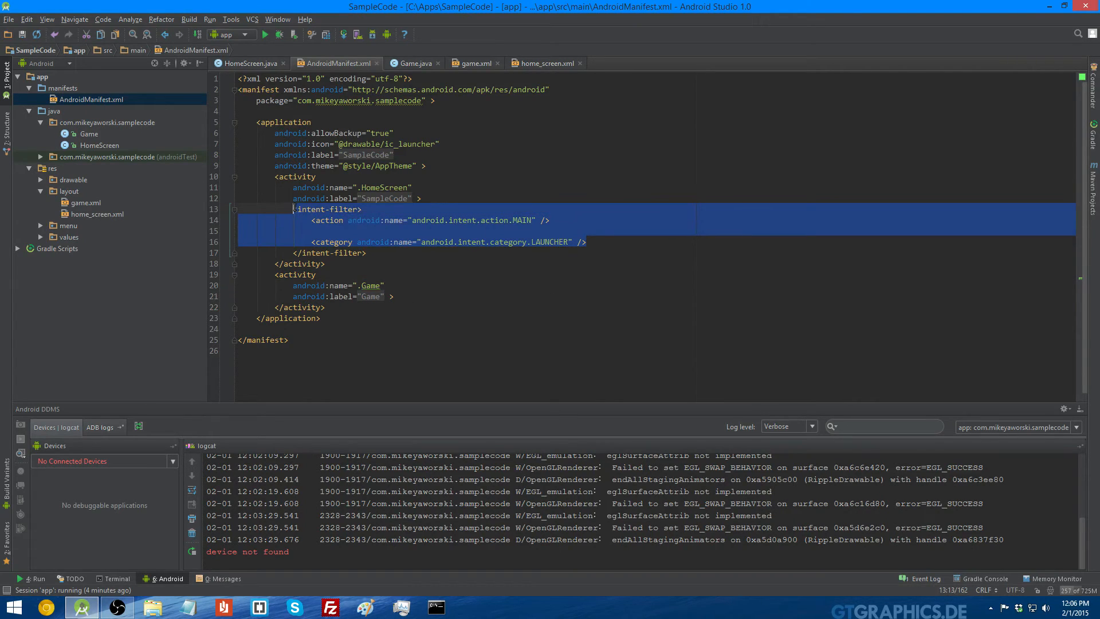
Step: Remove the MAIN/LAUNCHER intent-filter and restore it inside the HomeScreen activity
left_click(438, 253)
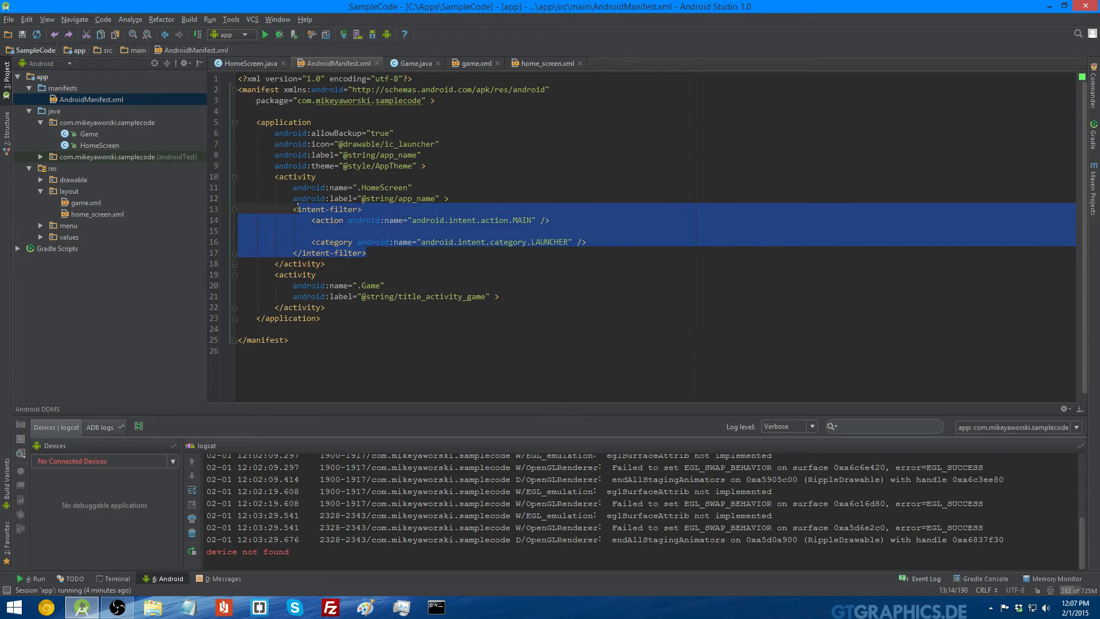
key("Delete")
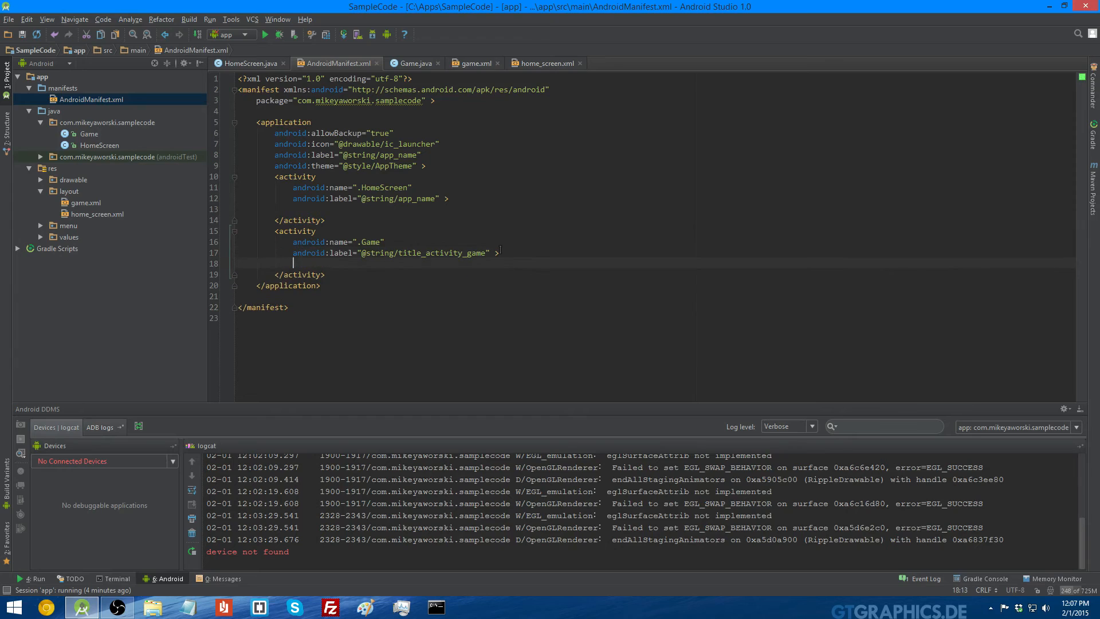
type("<intent-filter>")
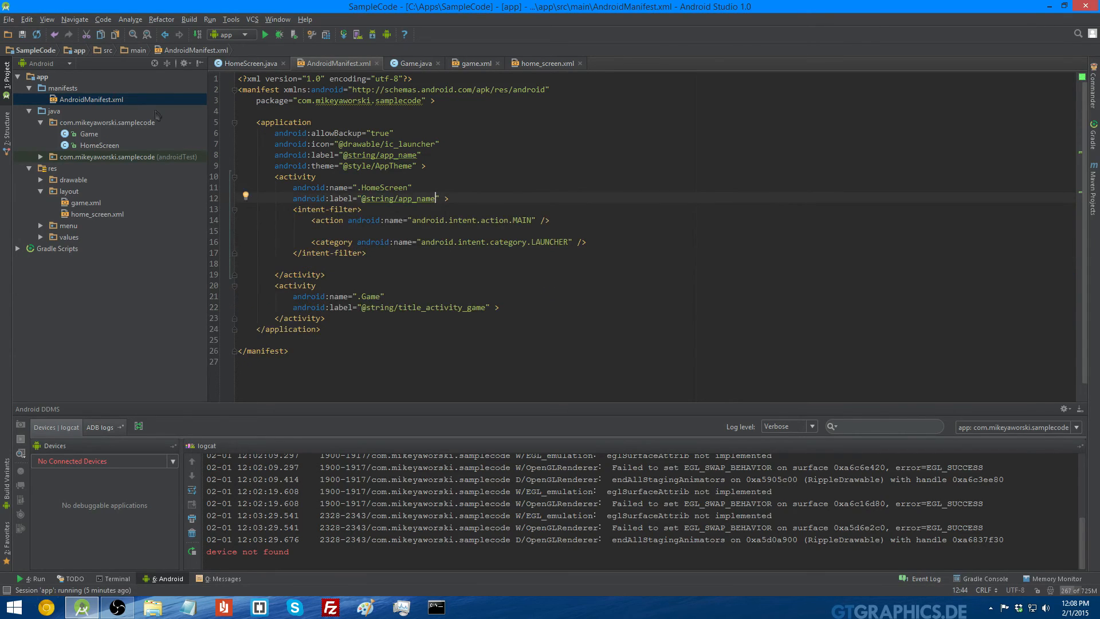
mouse_move(594, 185)
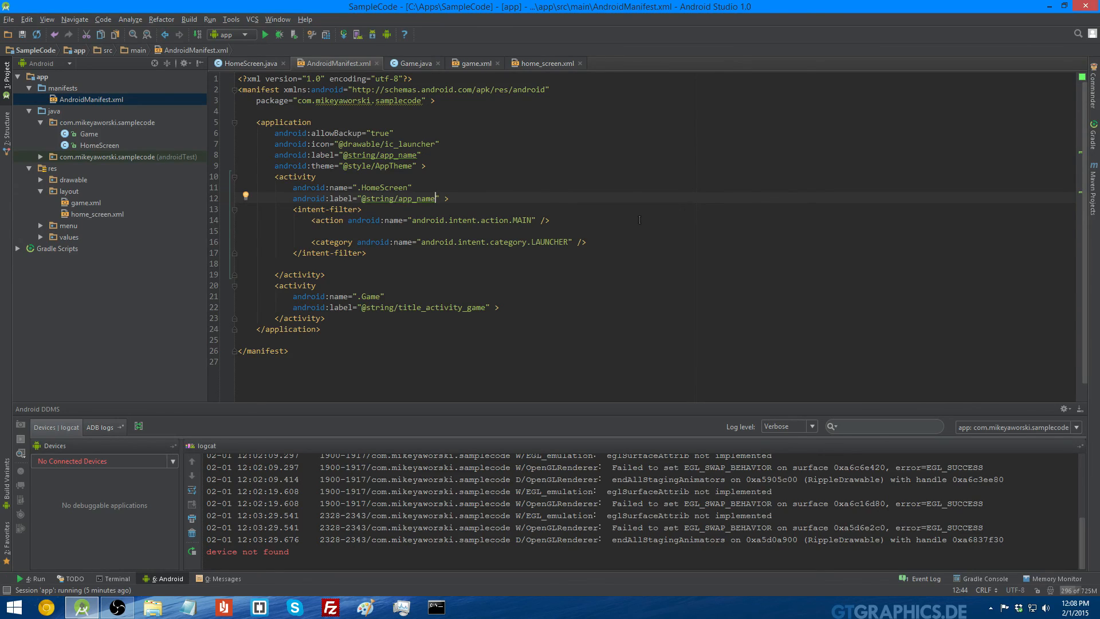
mouse_move(648, 243)
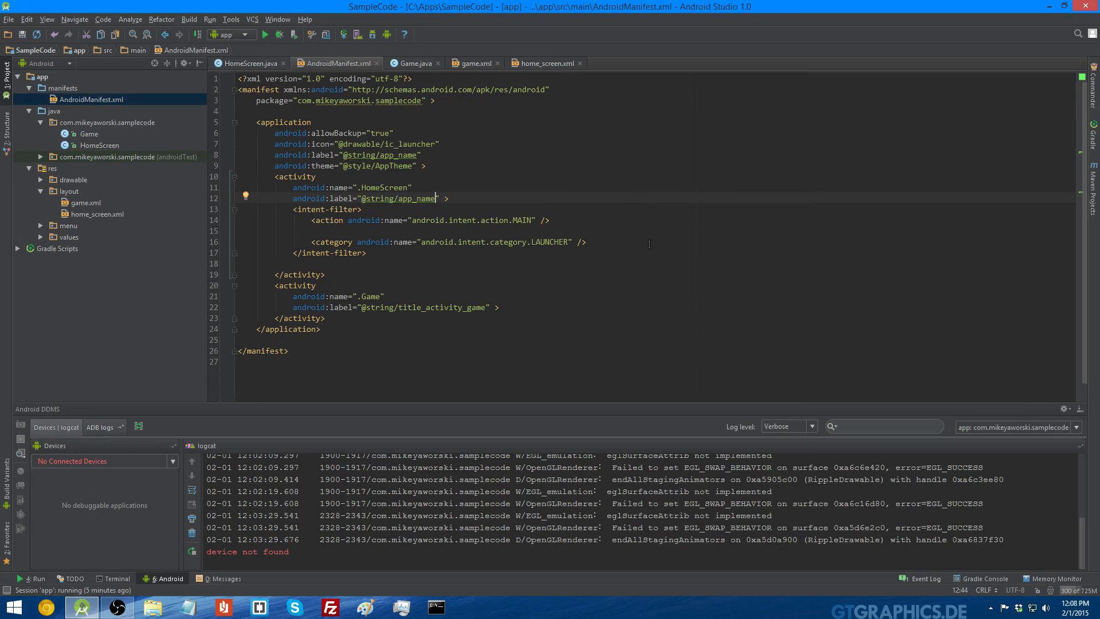